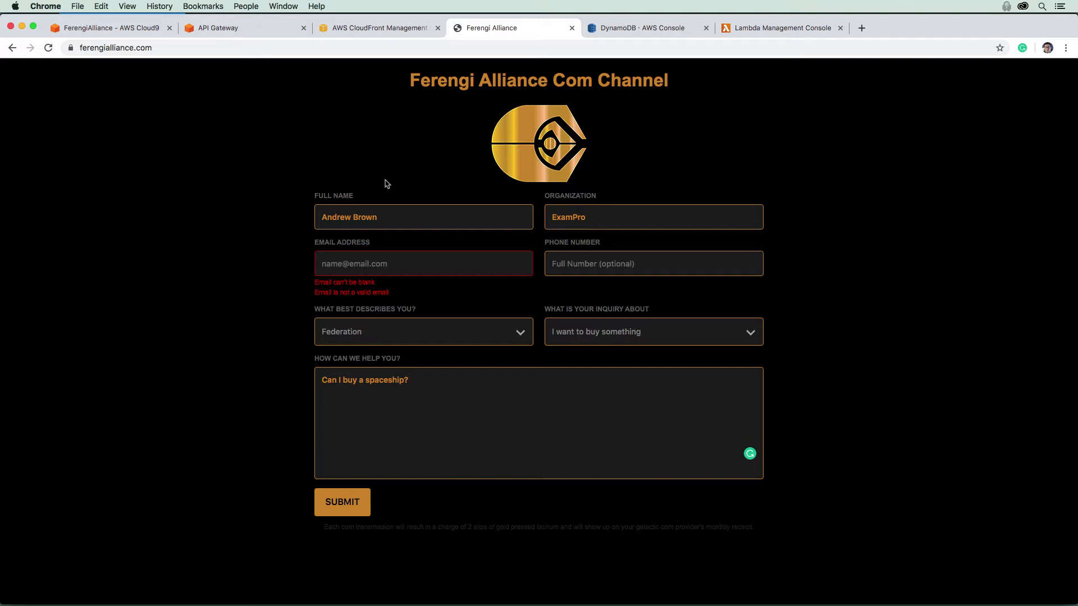
{"action": "mouse_move", "coordinate": [576, 32]}
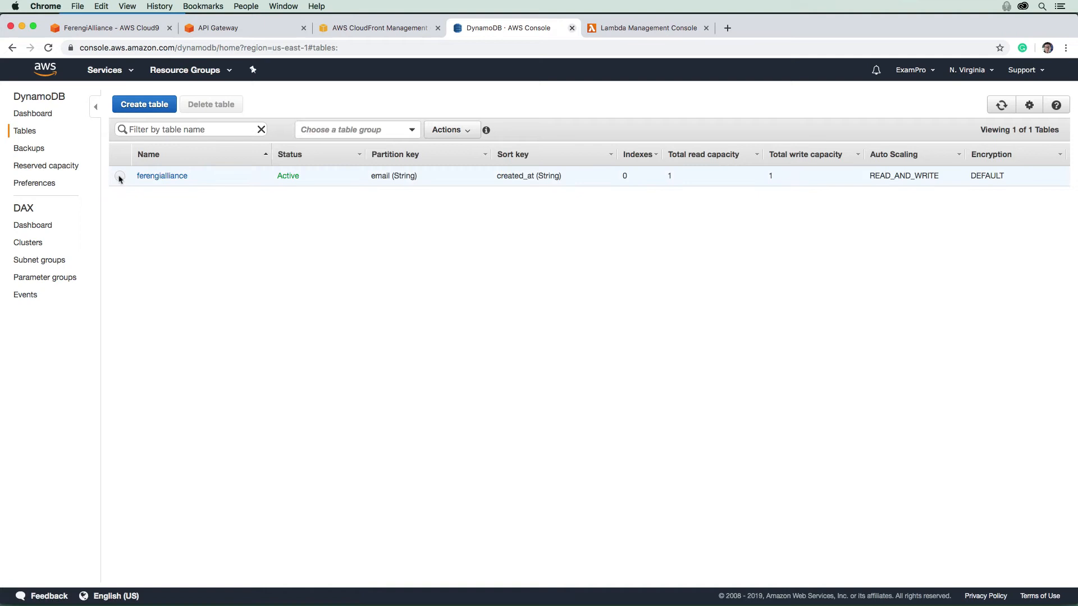
Step: Delete the ferengialliance DynamoDB table and confirm, then bring up the Services catalogue
{"action": "left_click", "coordinate": [210, 103]}
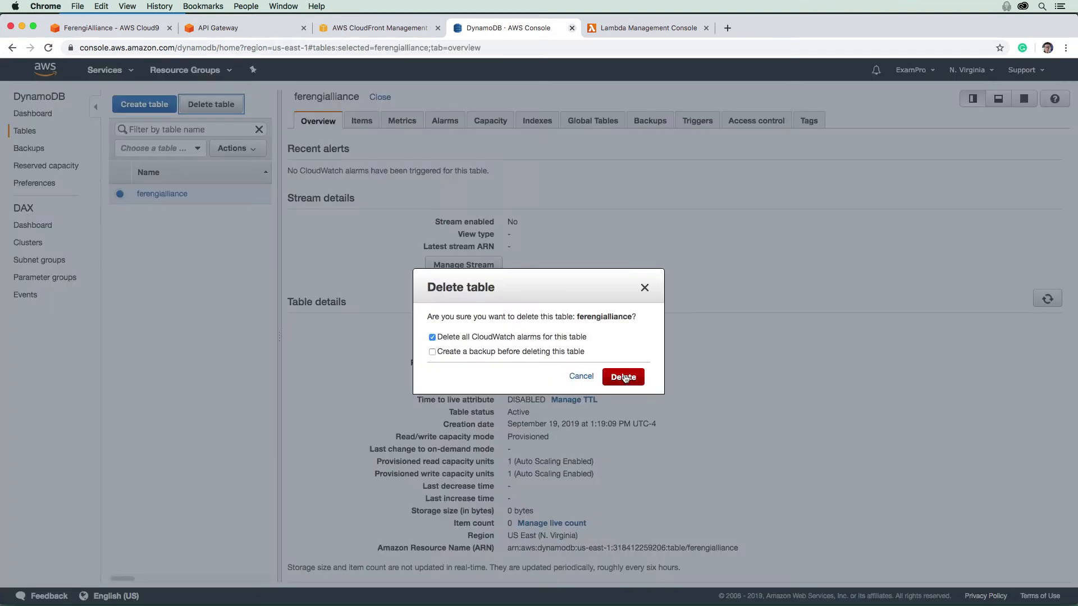
{"action": "left_click", "coordinate": [622, 376]}
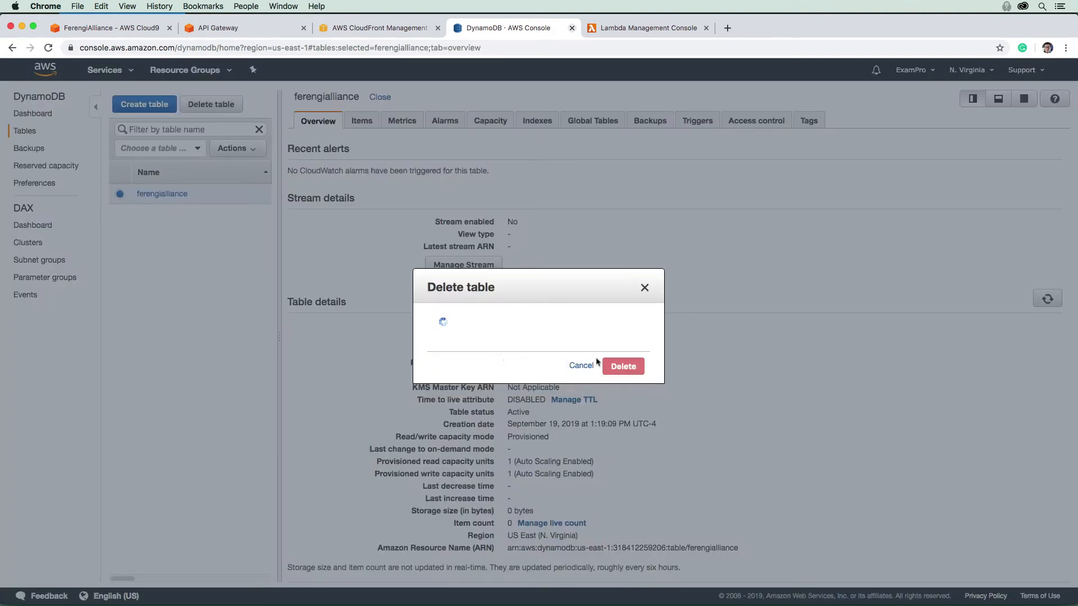
{"action": "left_click", "coordinate": [105, 69]}
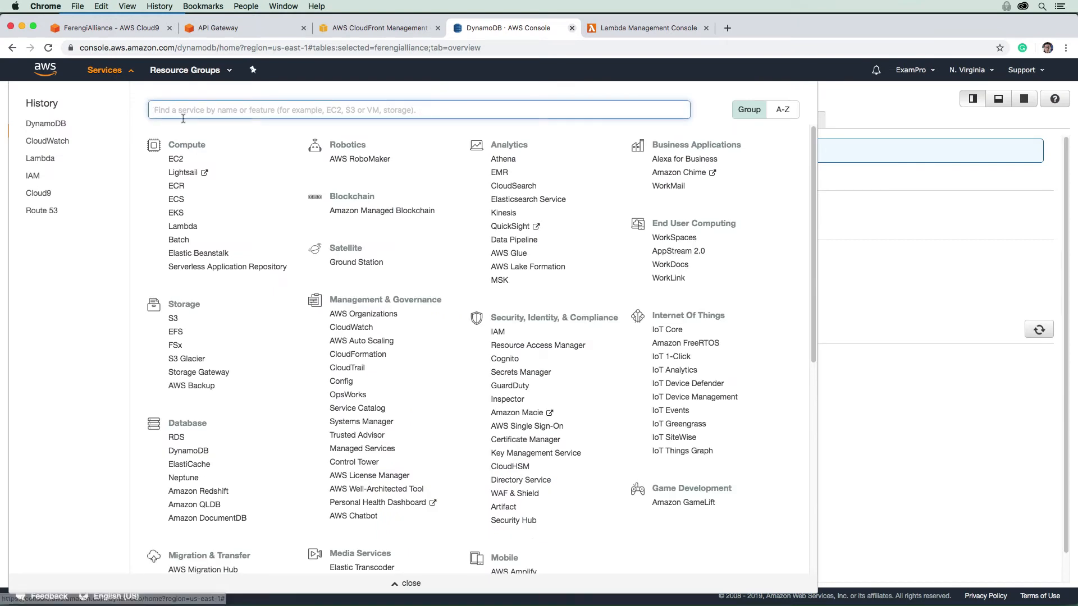
Step: Permanently delete the ferengialliance-topic SNS topic and return to the Services catalogue
{"action": "type", "text": "sns"}
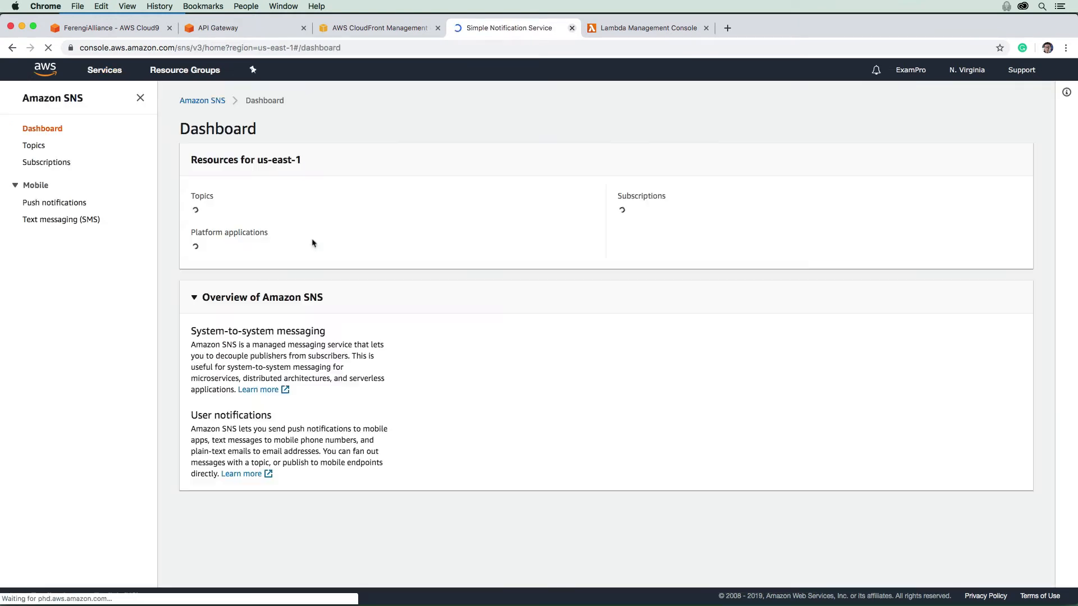
{"action": "left_click", "coordinate": [34, 144]}
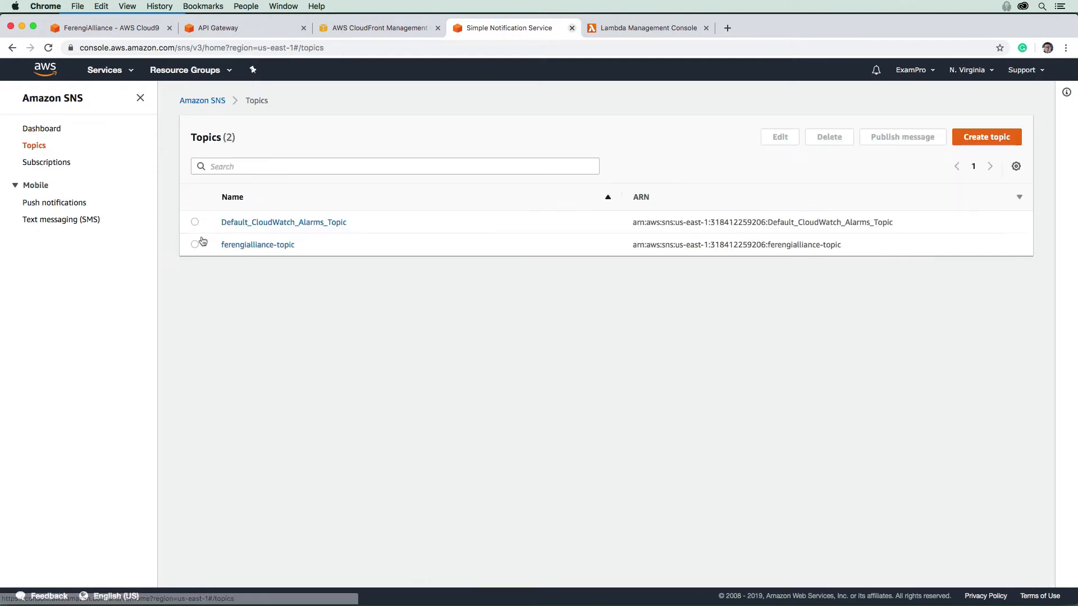
{"action": "left_click", "coordinate": [196, 244]}
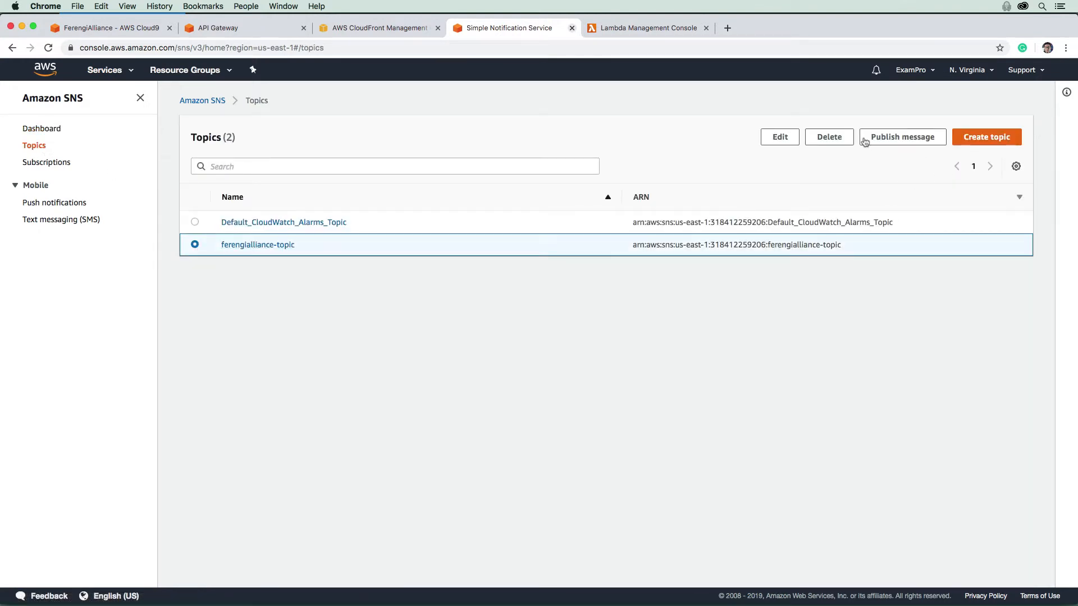
{"action": "left_click", "coordinate": [829, 137]}
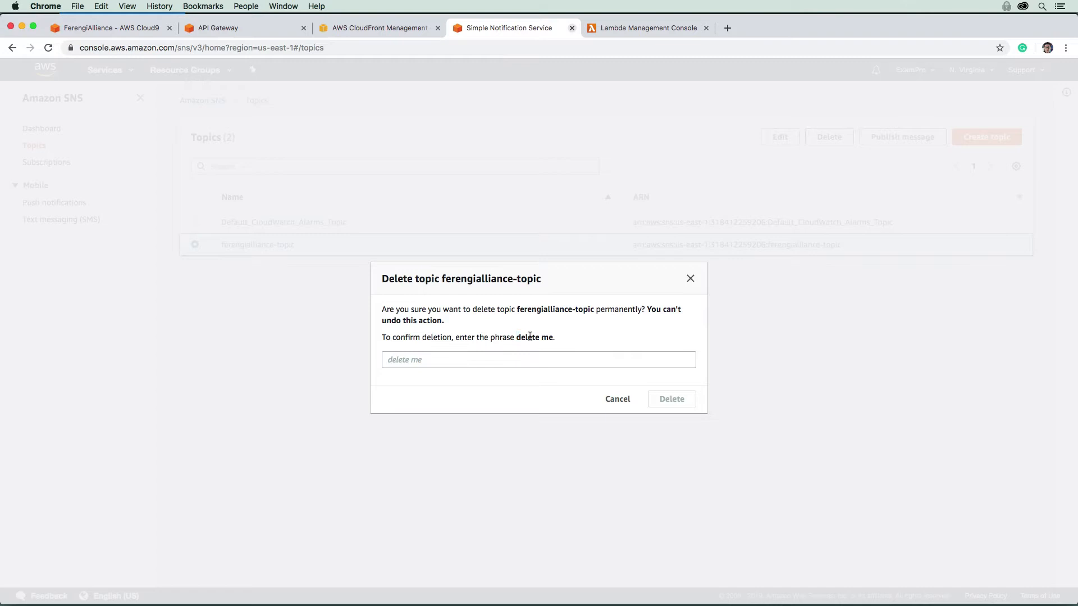
{"action": "left_click", "coordinate": [672, 398]}
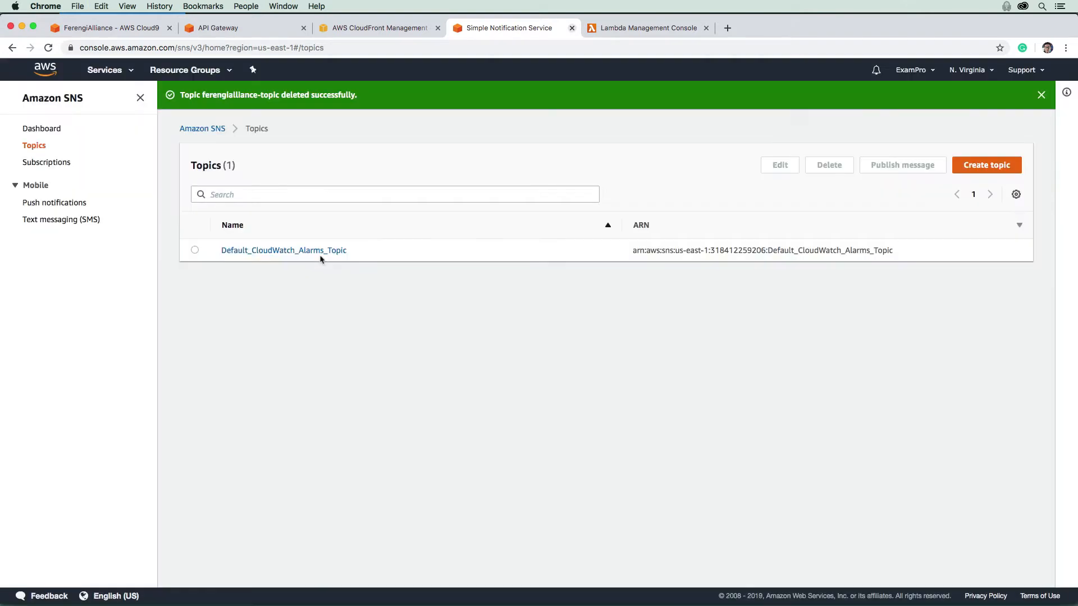
{"action": "left_click", "coordinate": [106, 70]}
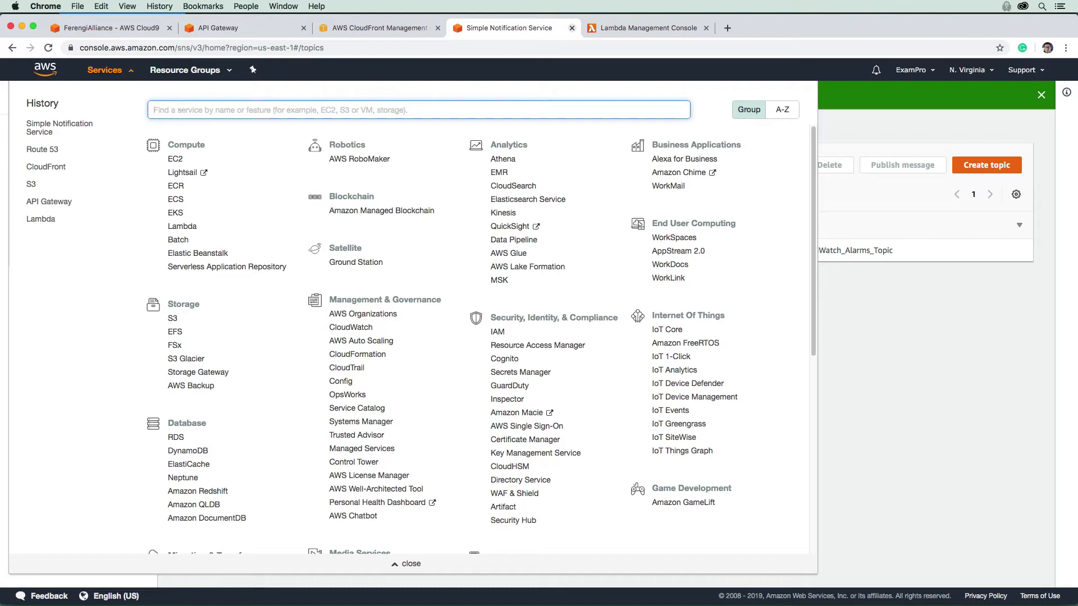
Step: Delete the ferengi-alliance-contact-form Lambda function from the Functions list
{"action": "type", "text": "lambda"}
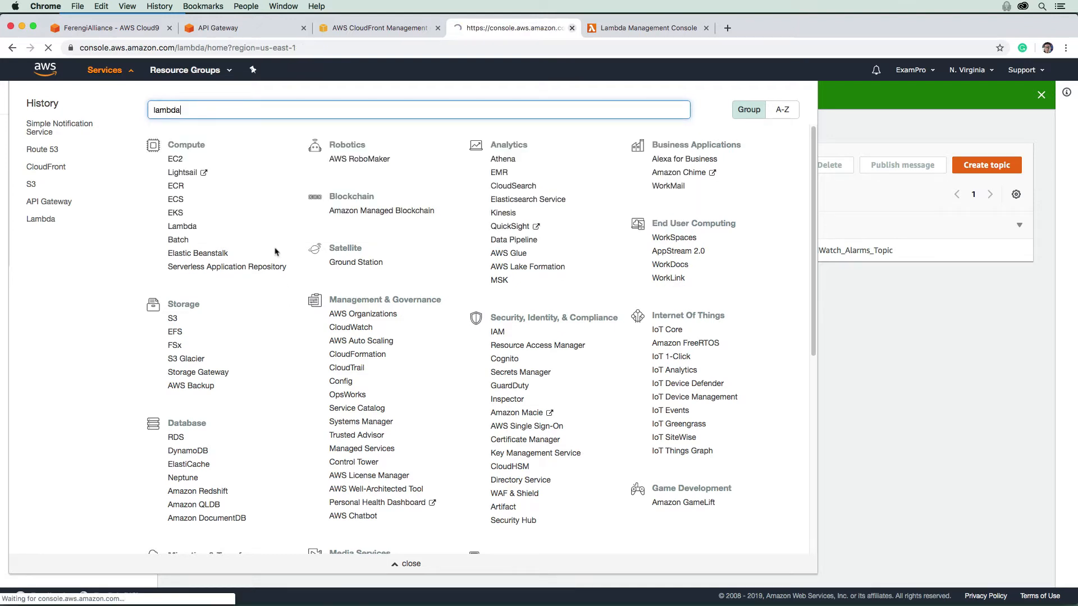
{"action": "left_click", "coordinate": [182, 226]}
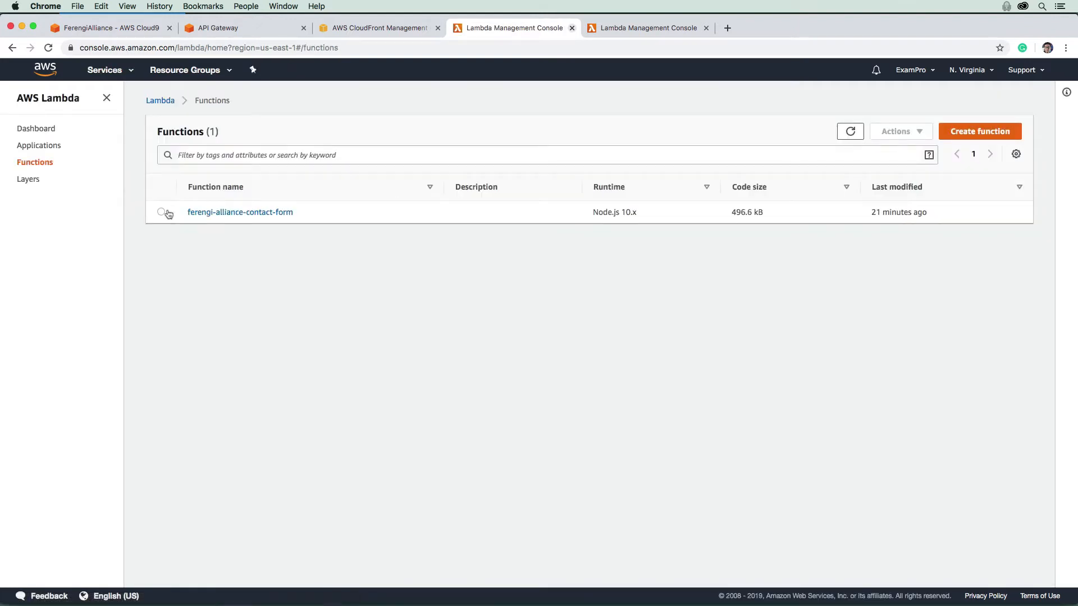
{"action": "left_click", "coordinate": [896, 131]}
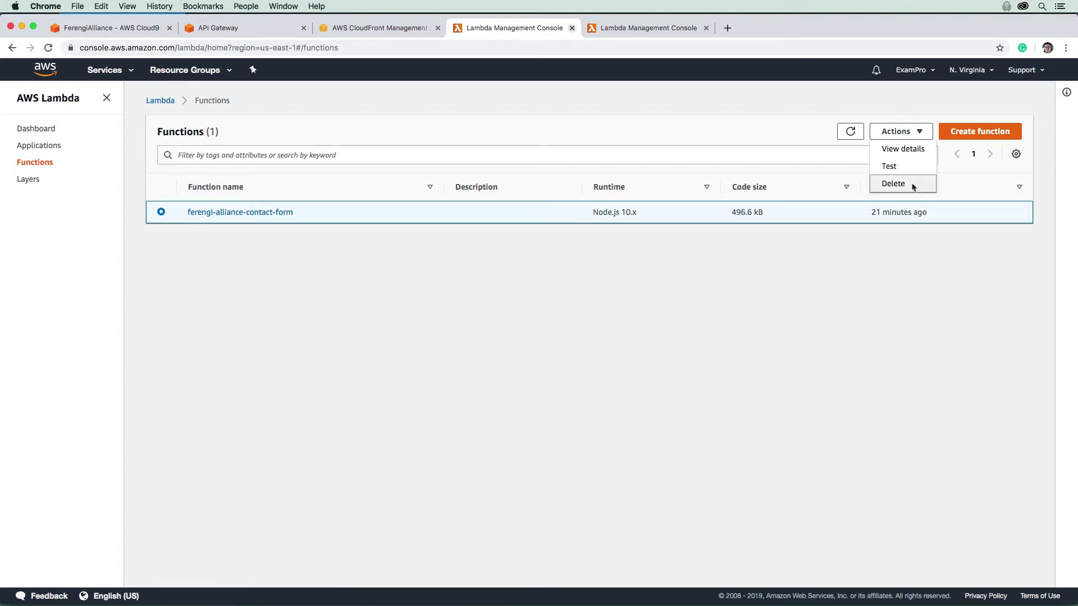
{"action": "left_click", "coordinate": [893, 183]}
{"action": "type", "text": "iam"}
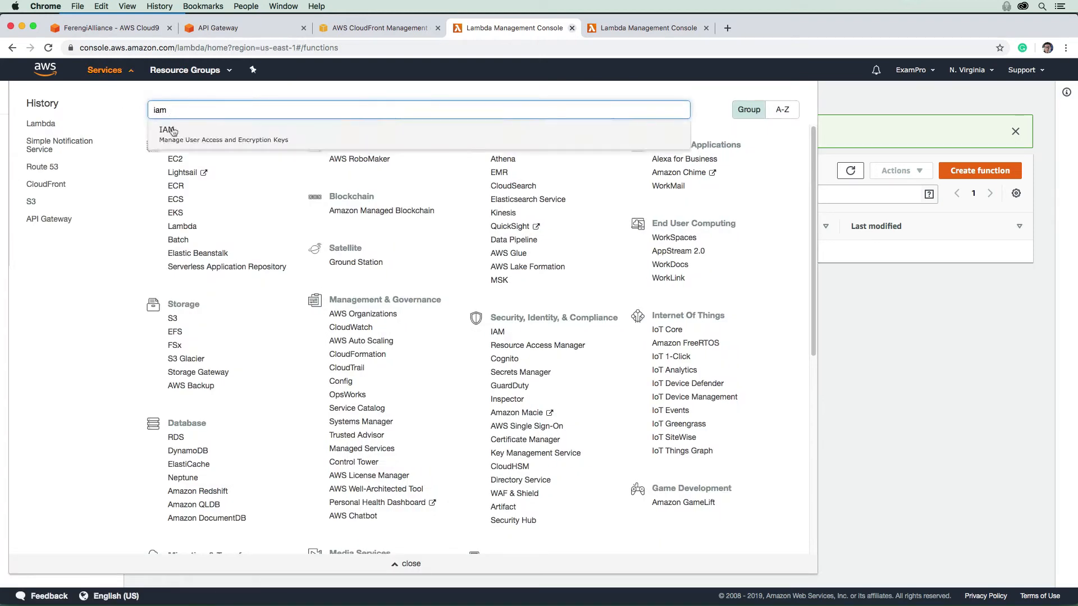
Step: Delete the ferengi-alliance-contact-form Lambda role in IAM, then return to the Cloud9 editor
{"action": "left_click", "coordinate": [167, 131]}
{"action": "type", "text": "re"}
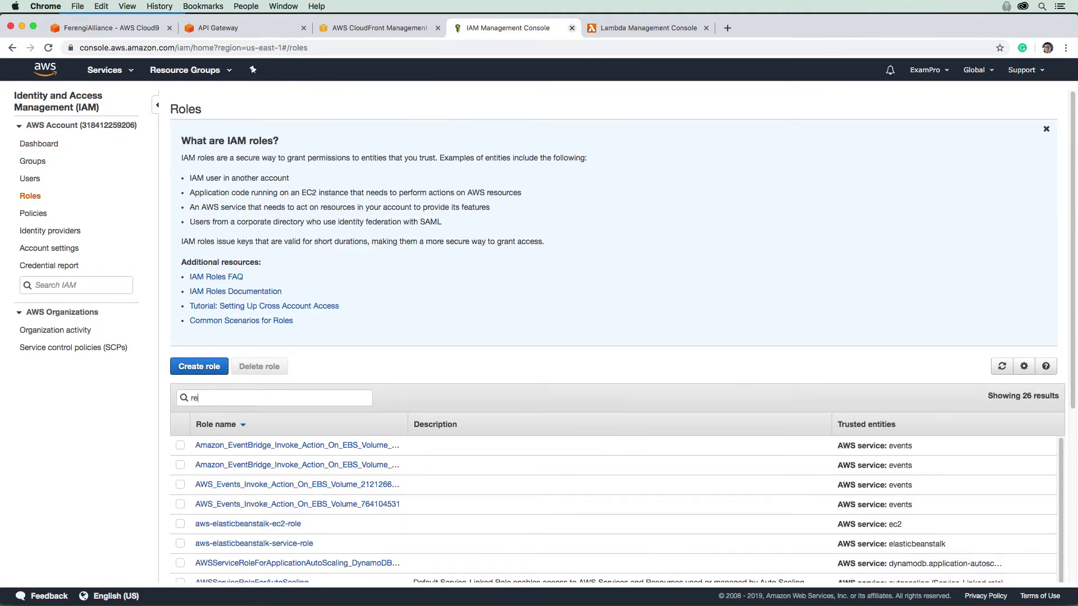
{"action": "left_click", "coordinate": [180, 464]}
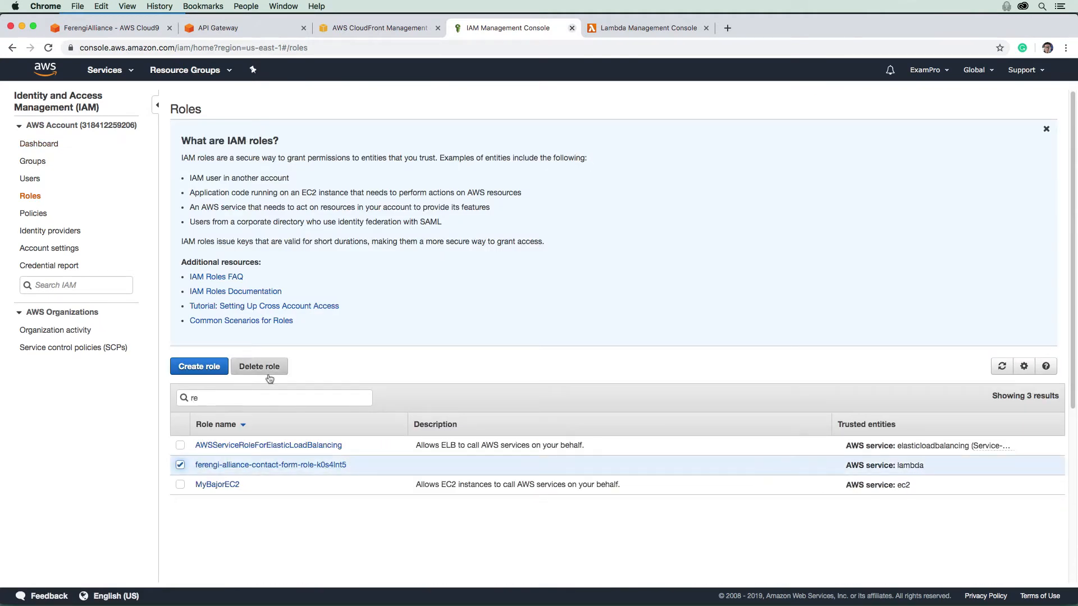
{"action": "left_click", "coordinate": [260, 366]}
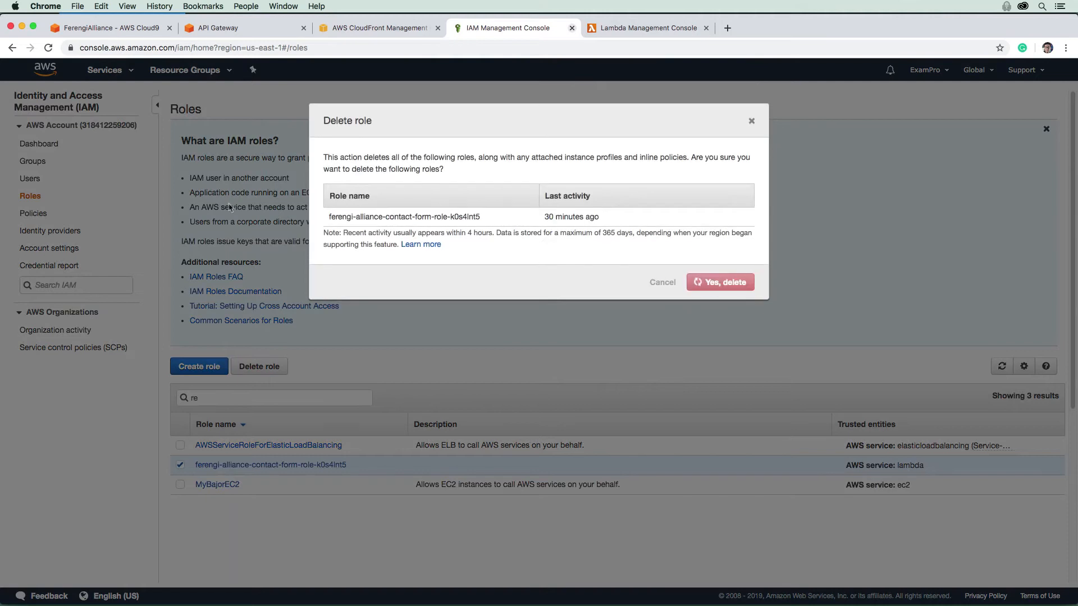
{"action": "left_click", "coordinate": [720, 282]}
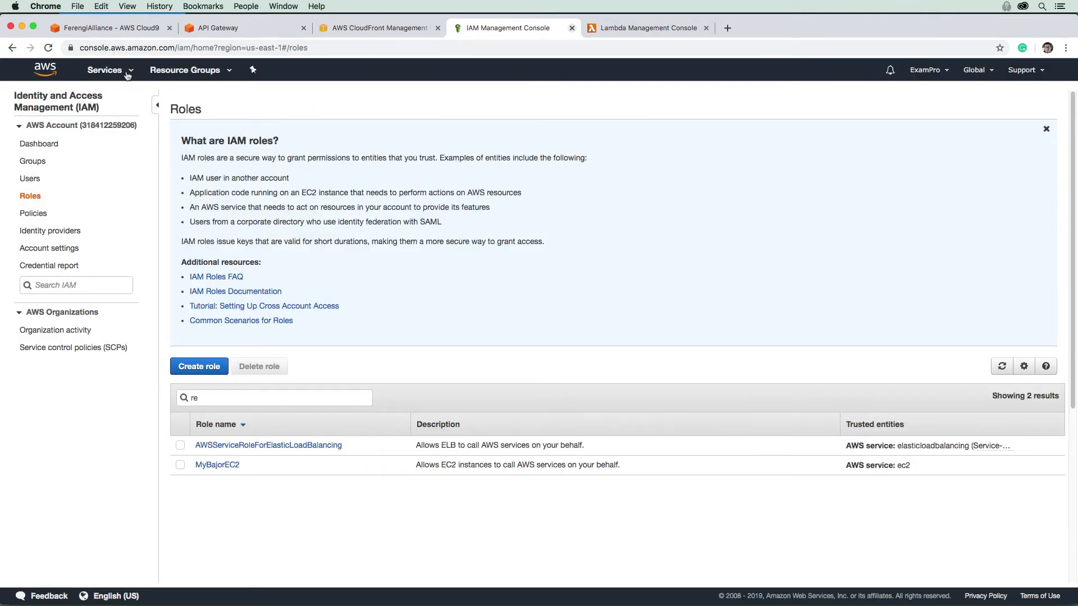
{"action": "left_click", "coordinate": [105, 69]}
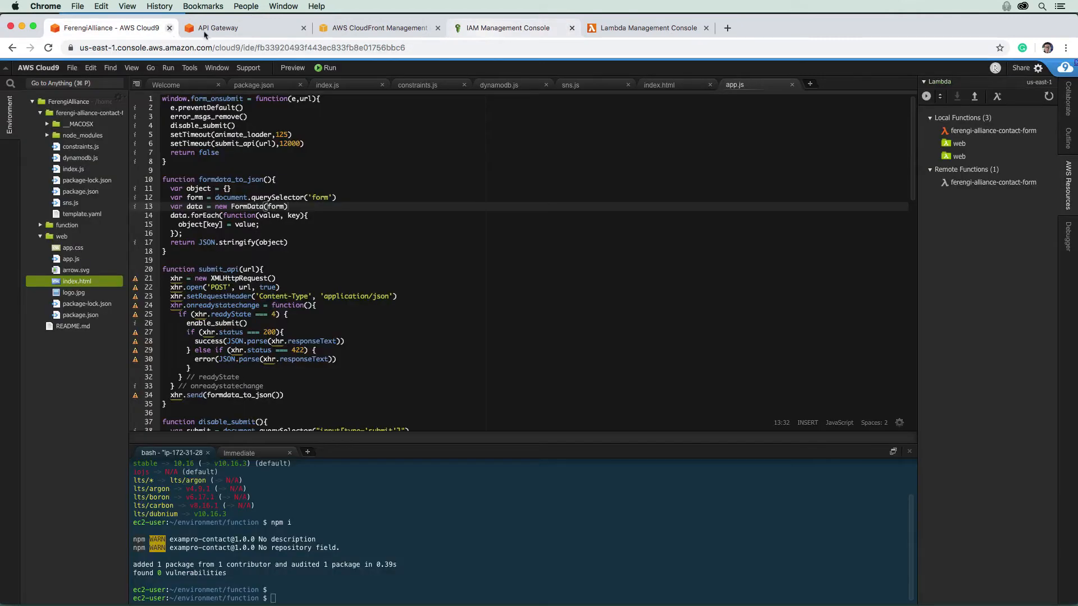
Step: Close the editor and delete the FerengiAlliance Cloud9 environment, confirming the deletion
{"action": "left_click", "coordinate": [216, 27]}
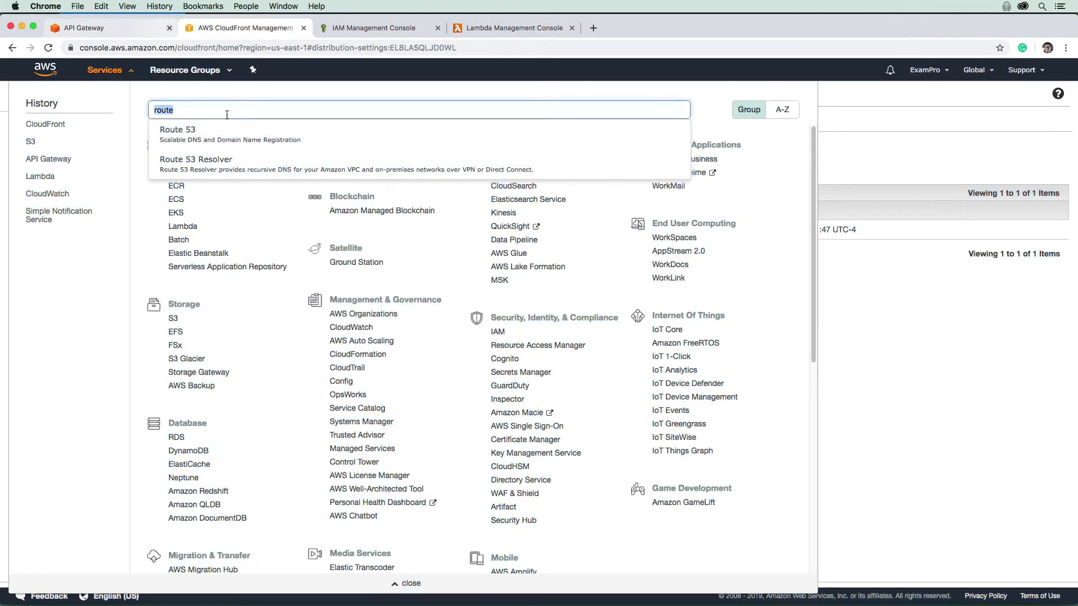
{"action": "type", "text": "cloud9"}
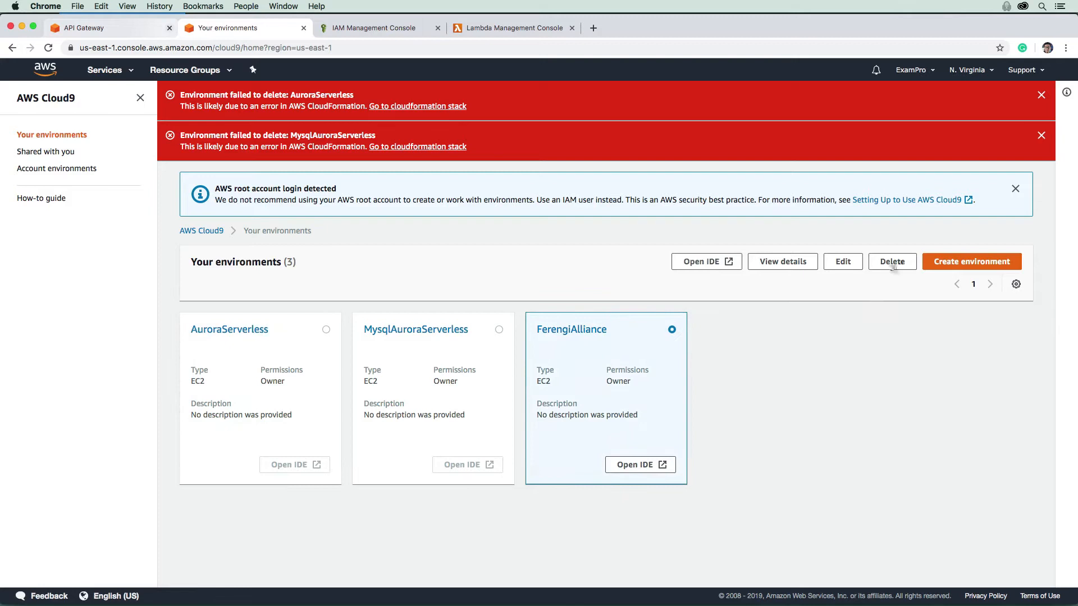
{"action": "left_click", "coordinate": [892, 262]}
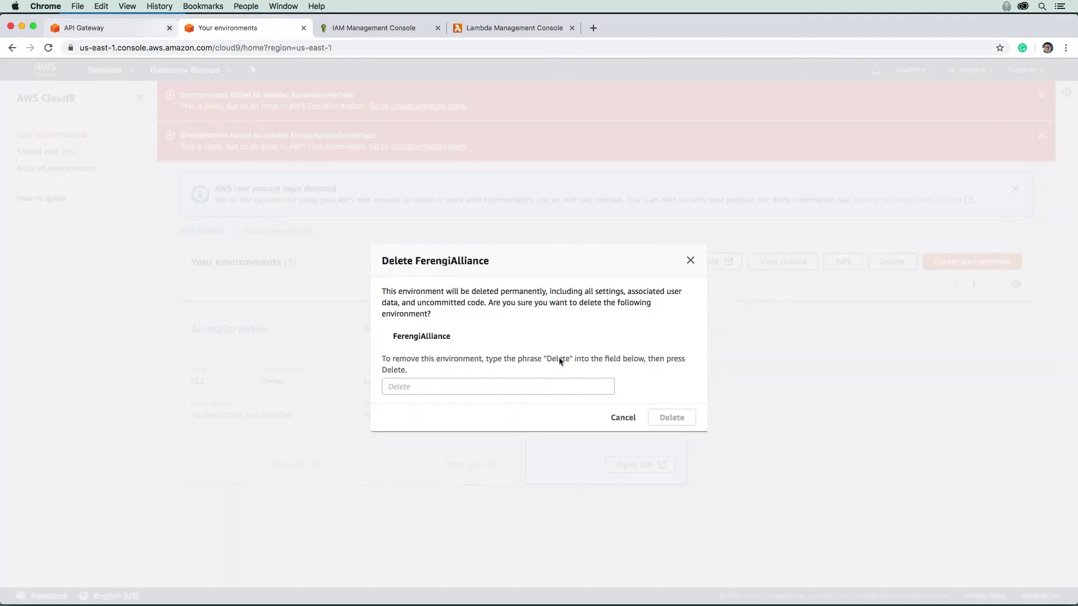
{"action": "left_click", "coordinate": [623, 417]}
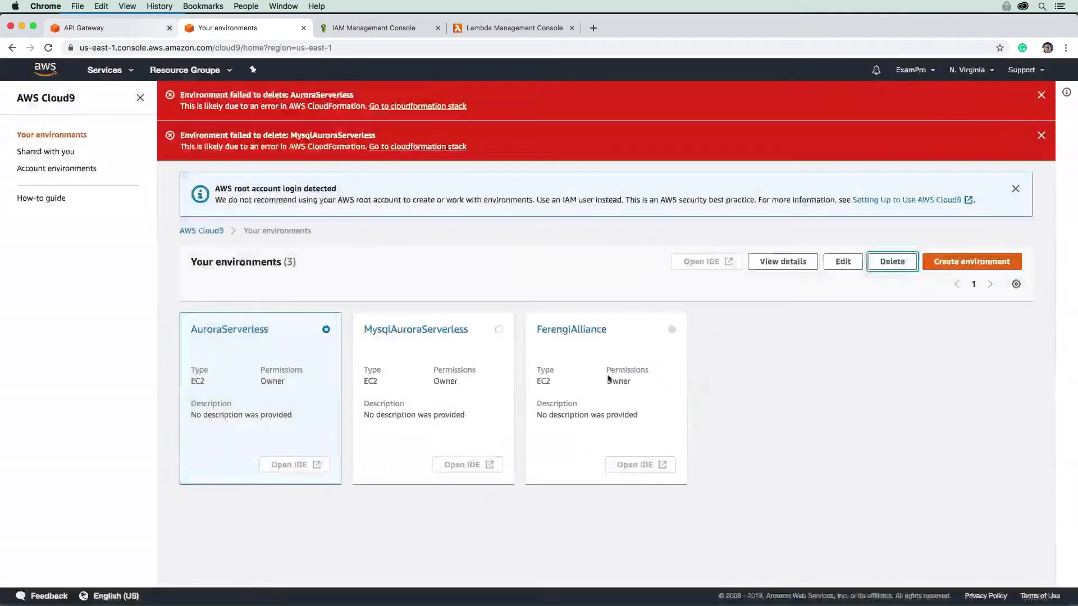
{"action": "left_click", "coordinate": [891, 262]}
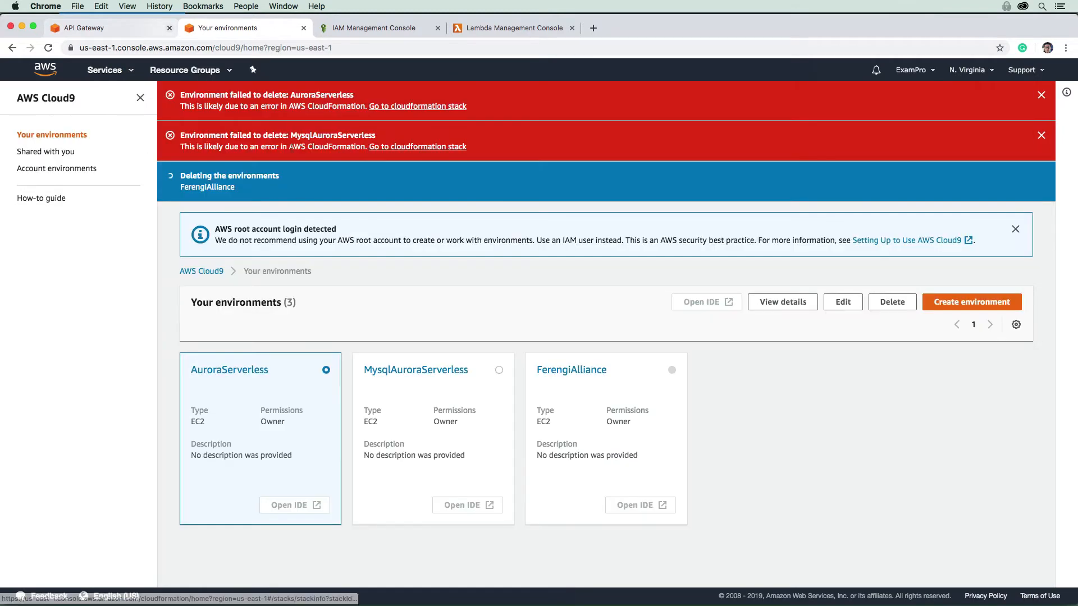
{"action": "left_click", "coordinate": [104, 70]}
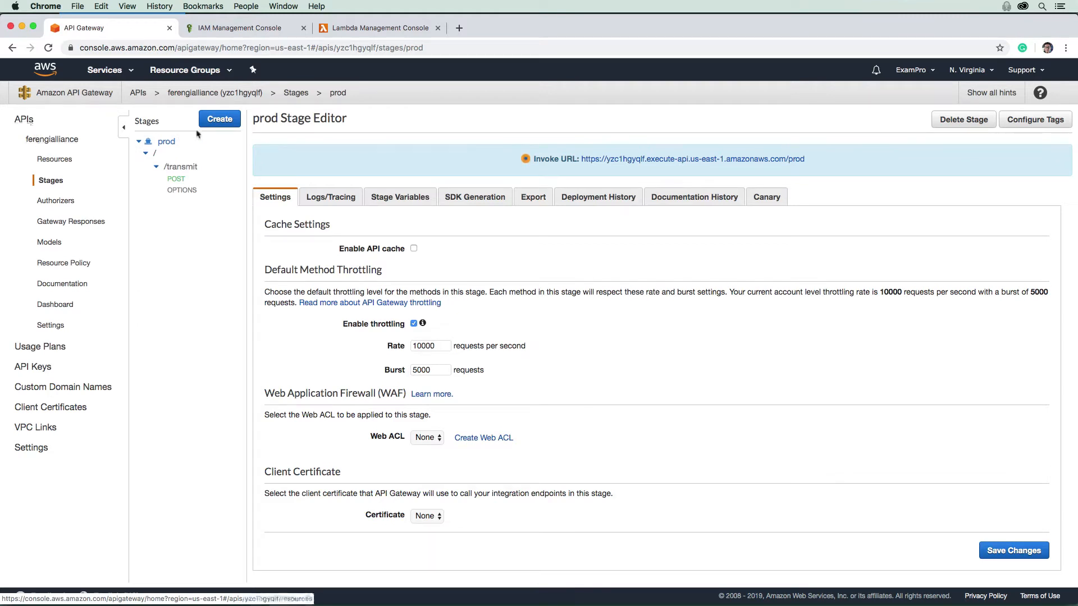
Step: Start deleting the ferengialliance API from its Resources page but dismiss the confirmation
{"action": "left_click", "coordinate": [54, 158]}
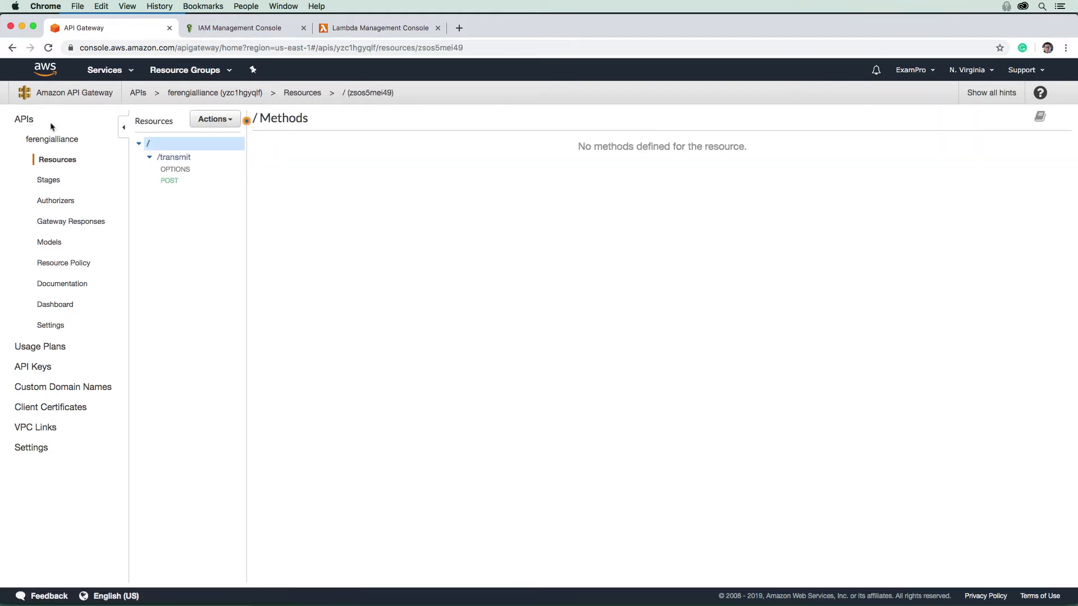
{"action": "left_click", "coordinate": [214, 117]}
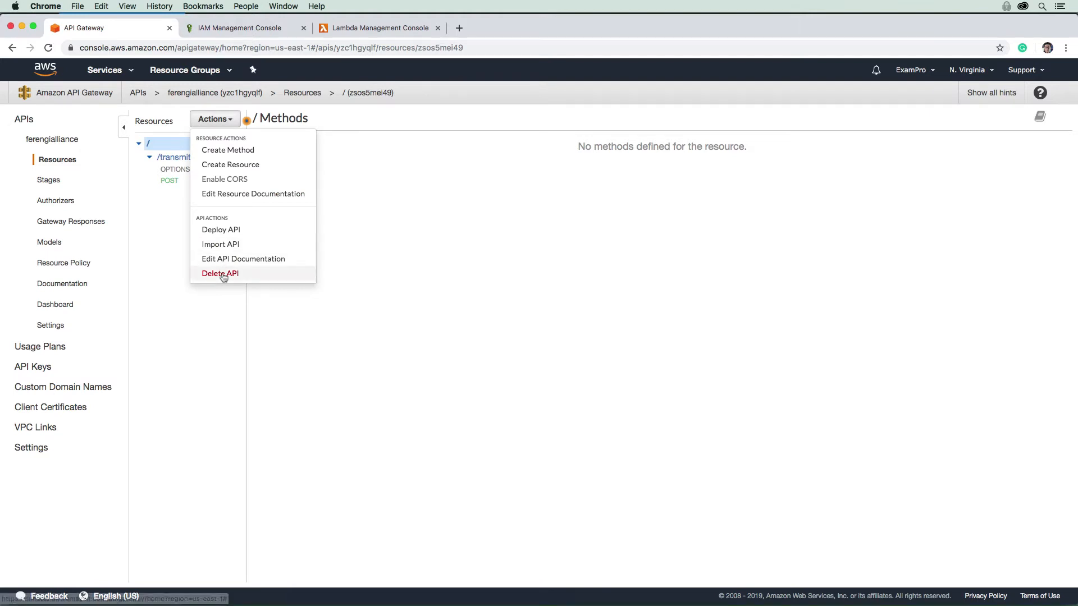
{"action": "left_click", "coordinate": [220, 274]}
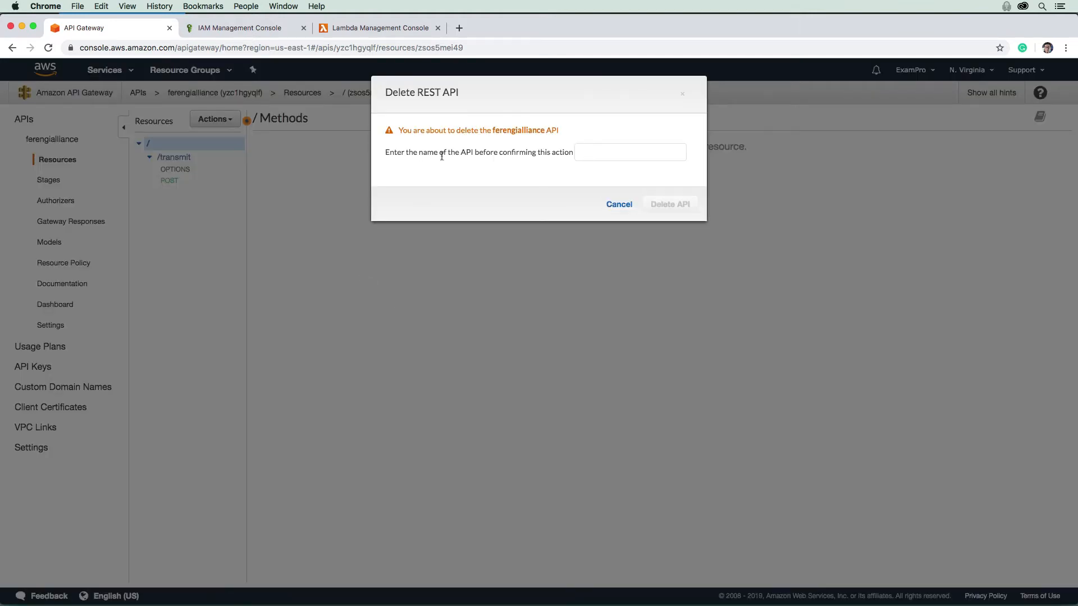
{"action": "left_click", "coordinate": [618, 205]}
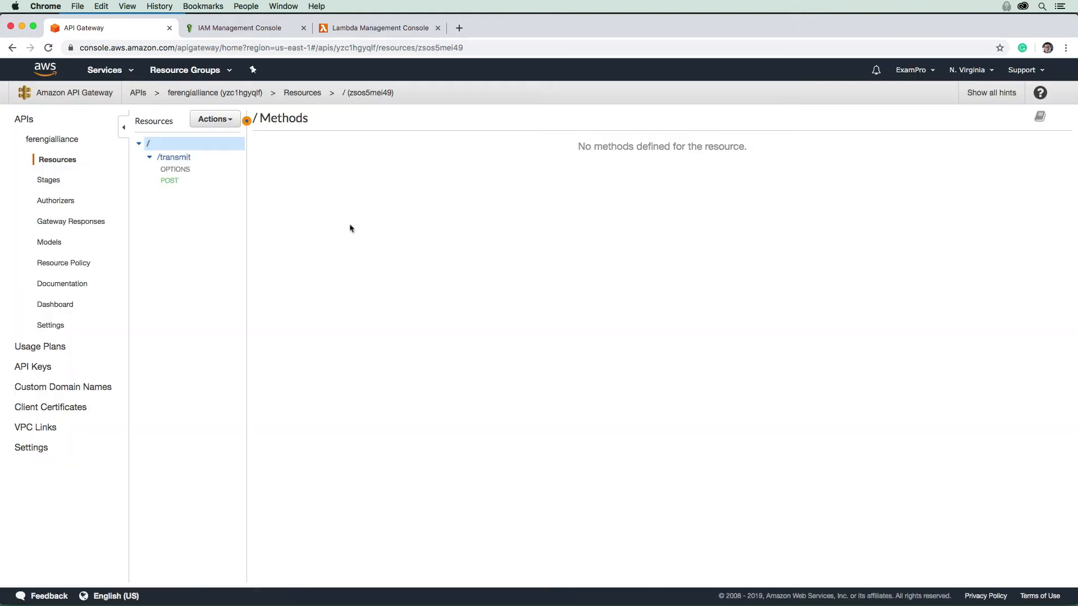
{"action": "mouse_move", "coordinate": [52, 139]}
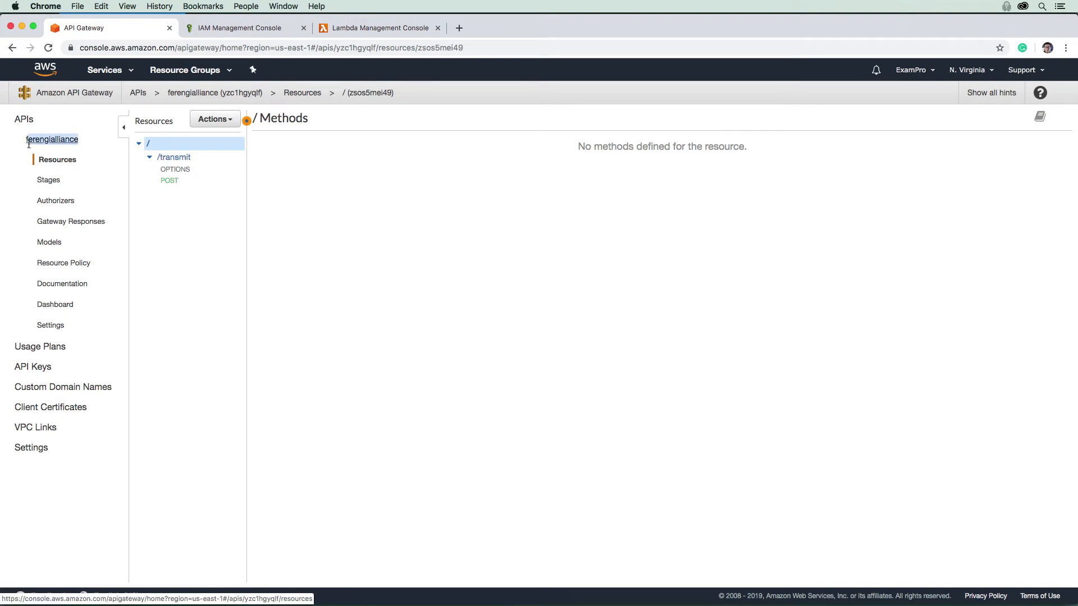
Step: Delete the ferengialliance REST API for real, confirming with its name, and reopen Services
{"action": "left_click", "coordinate": [213, 119]}
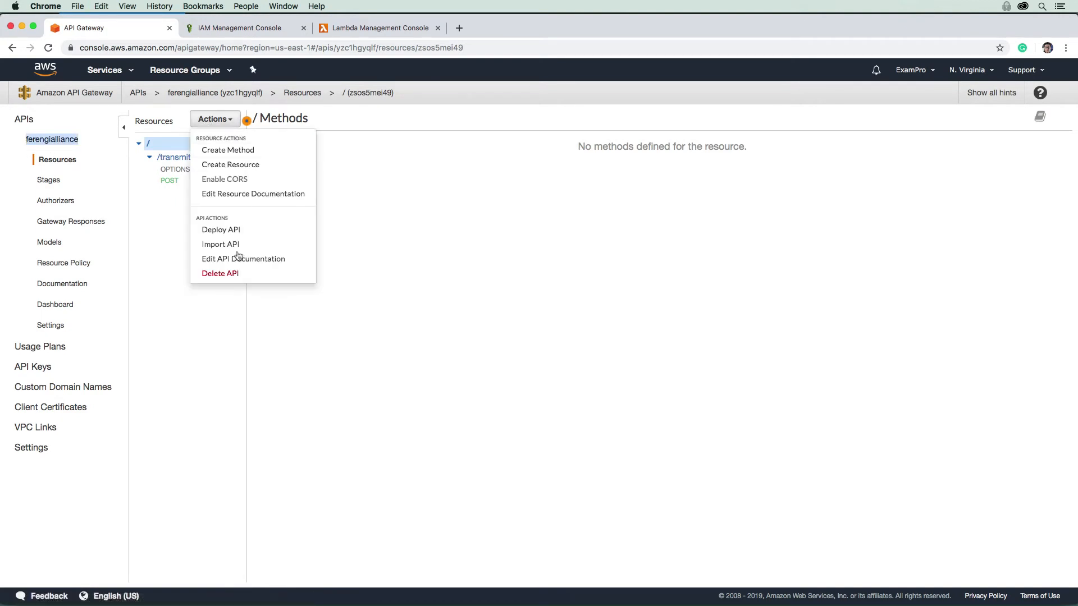
{"action": "left_click", "coordinate": [219, 275]}
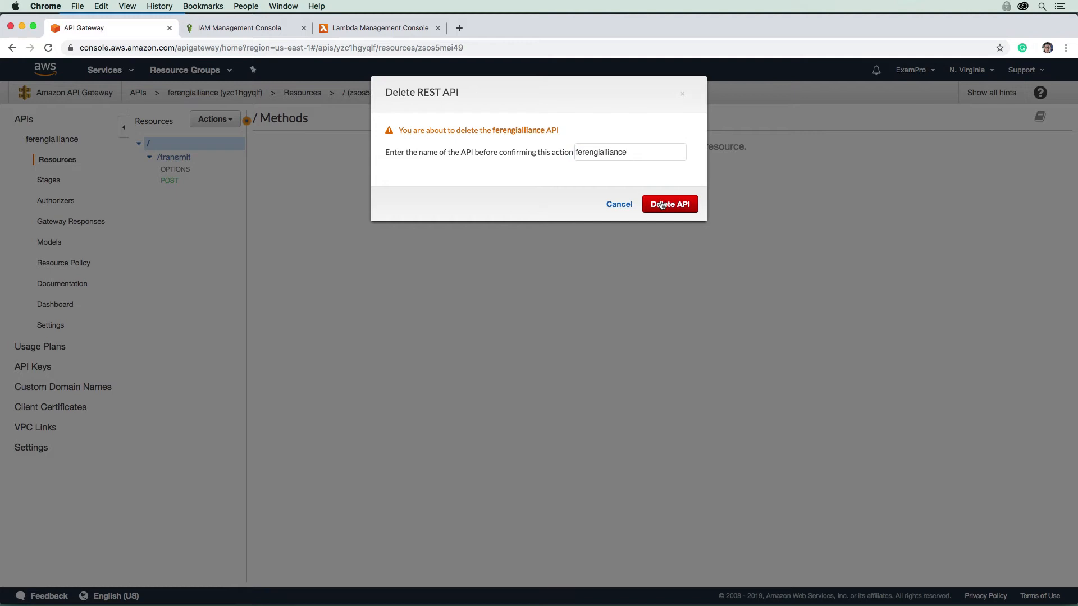
{"action": "left_click", "coordinate": [669, 204]}
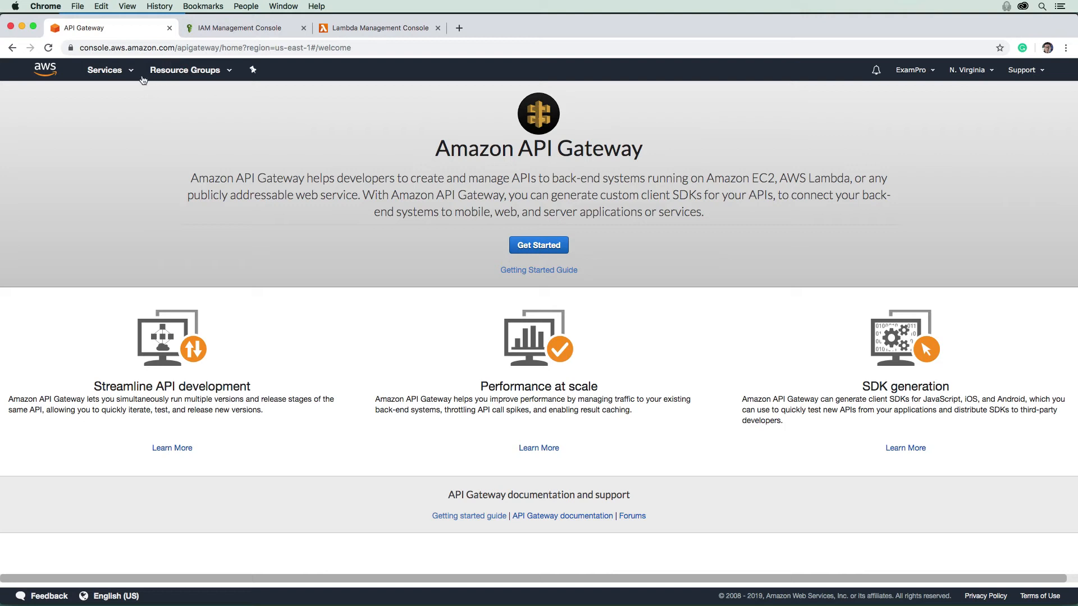
{"action": "left_click", "coordinate": [104, 70]}
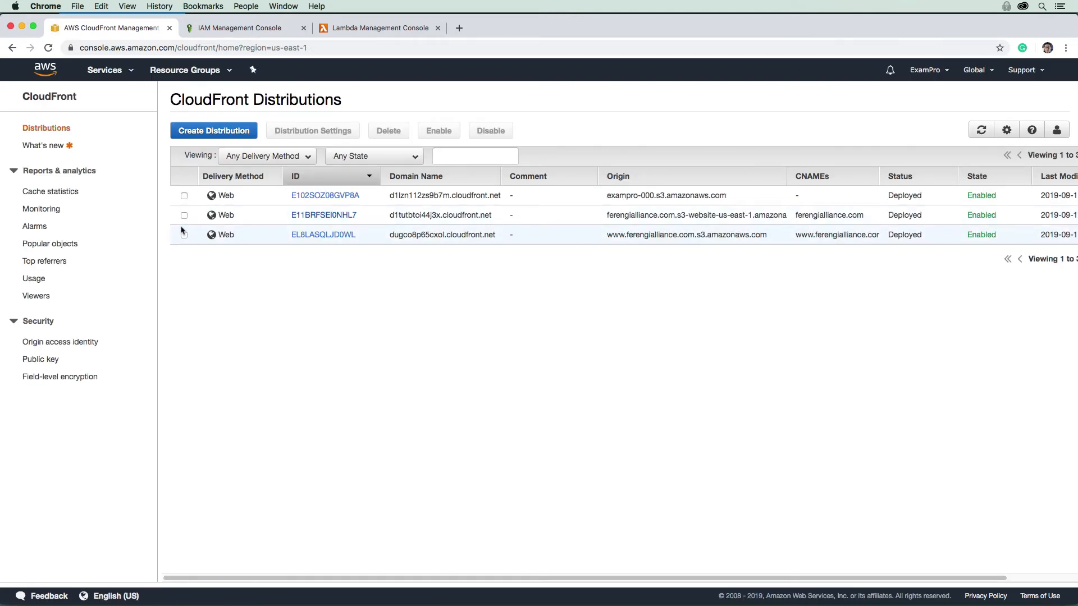
Step: Disable the two ferengialliance.com CloudFront distributions, confirming and dismissing the progress message
{"action": "left_click", "coordinate": [184, 234]}
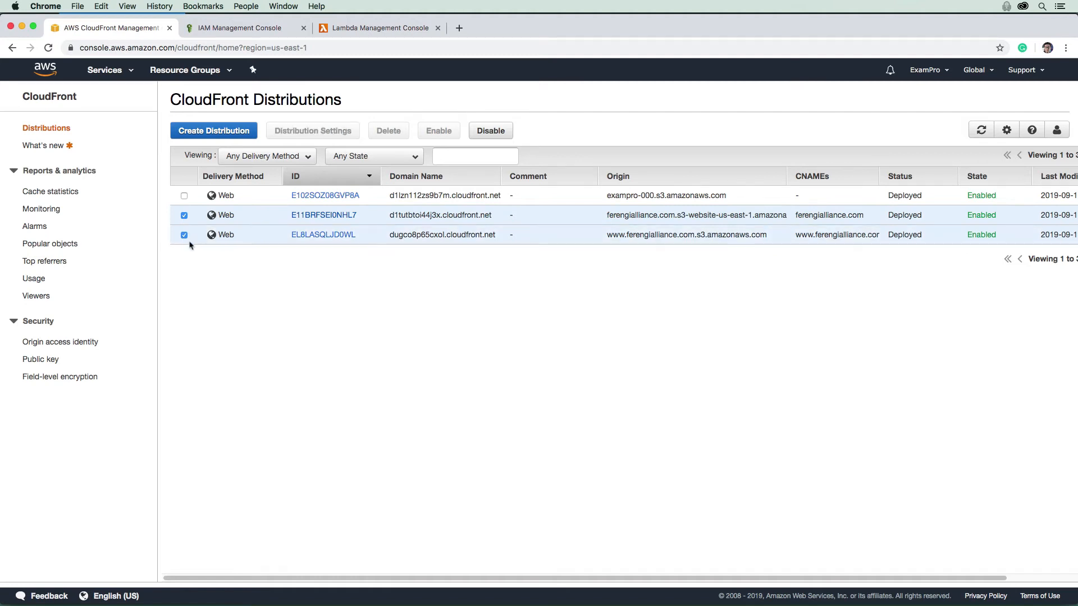
{"action": "left_click", "coordinate": [491, 130]}
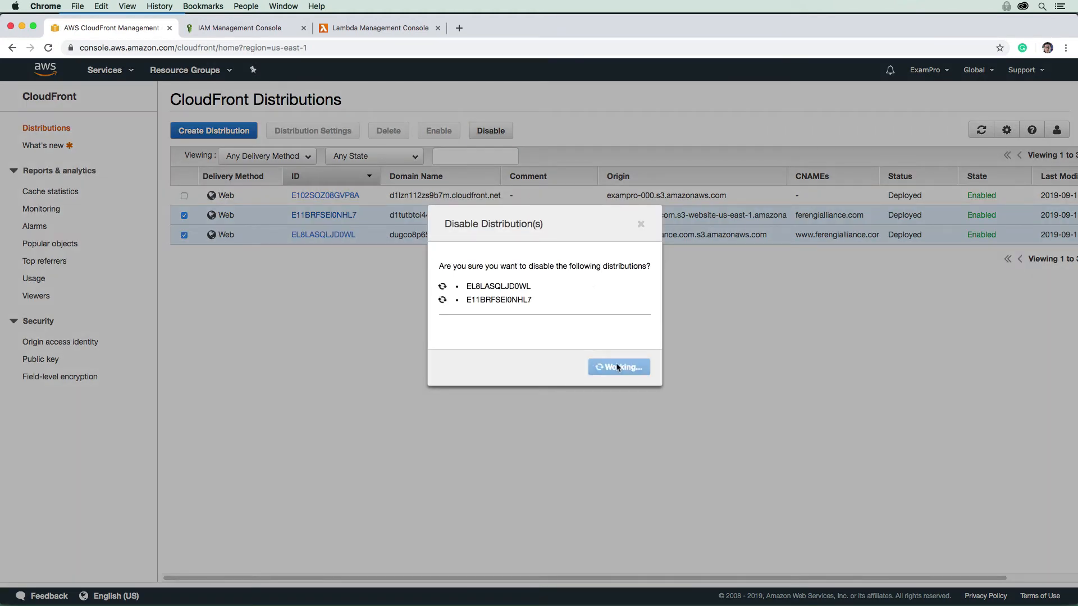
{"action": "left_click", "coordinate": [618, 366]}
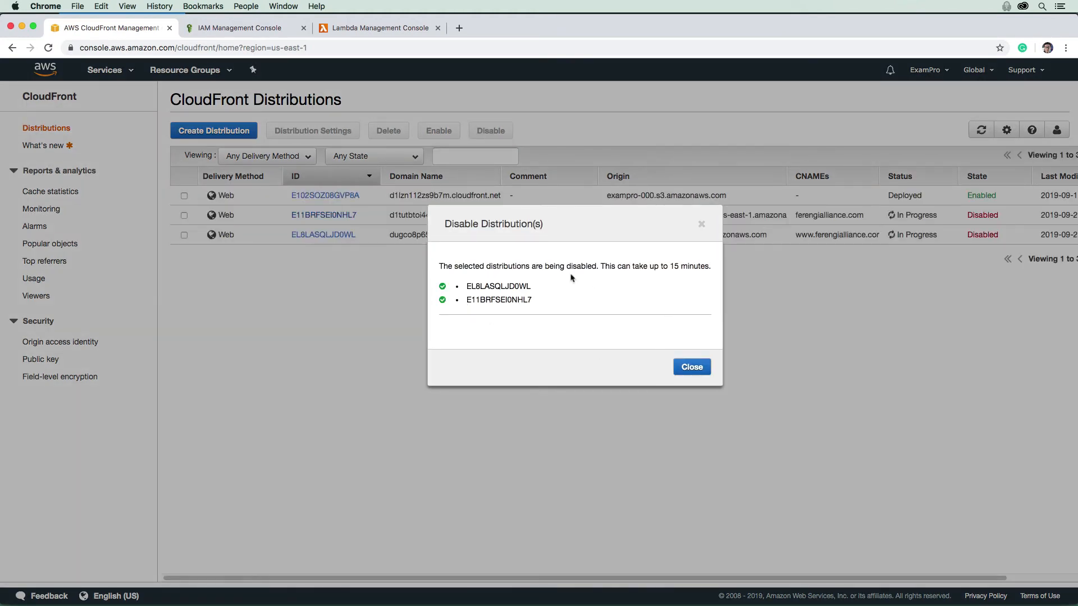
{"action": "left_click", "coordinate": [691, 366]}
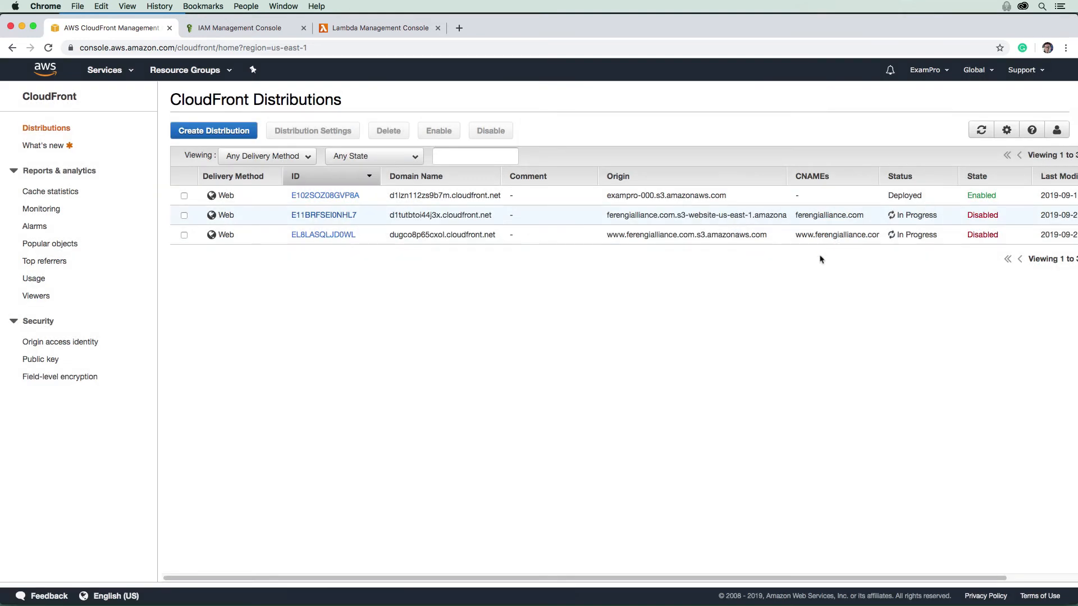
{"action": "mouse_move", "coordinate": [393, 231]}
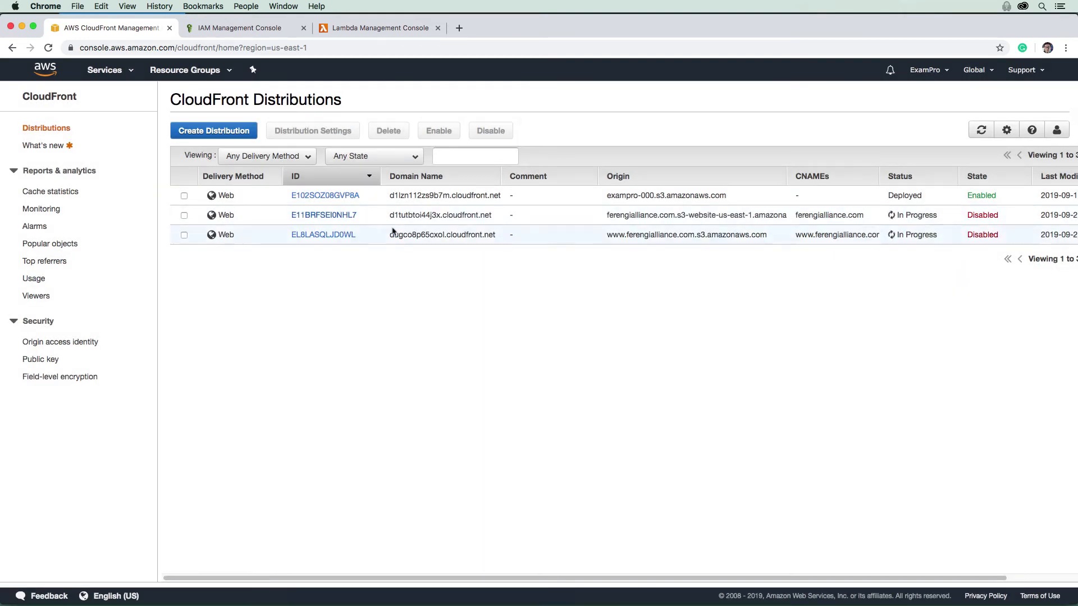
{"action": "mouse_move", "coordinate": [382, 141]}
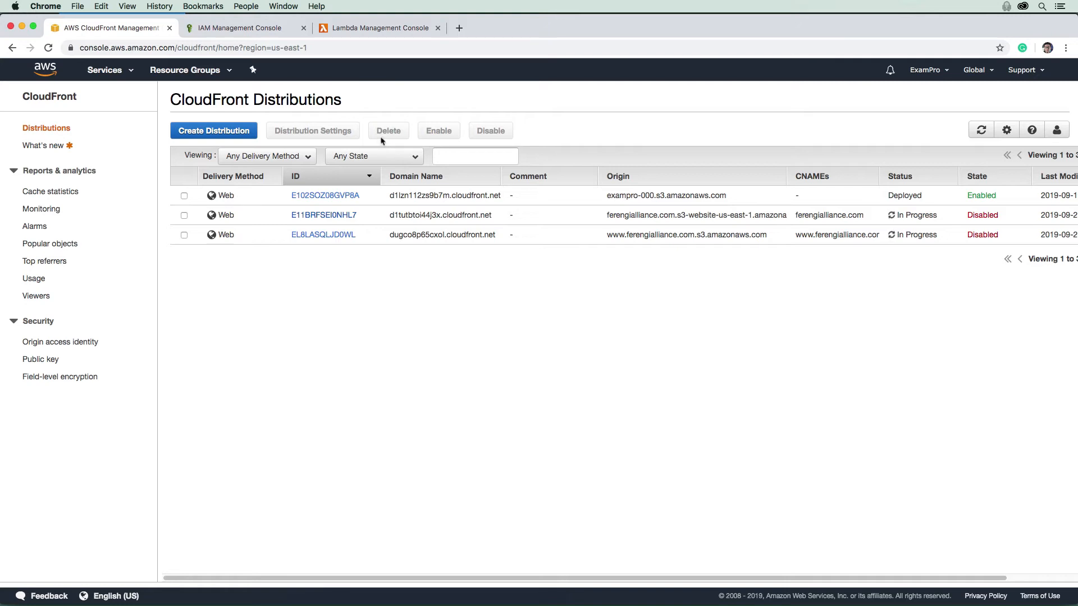
{"action": "mouse_move", "coordinate": [576, 256]}
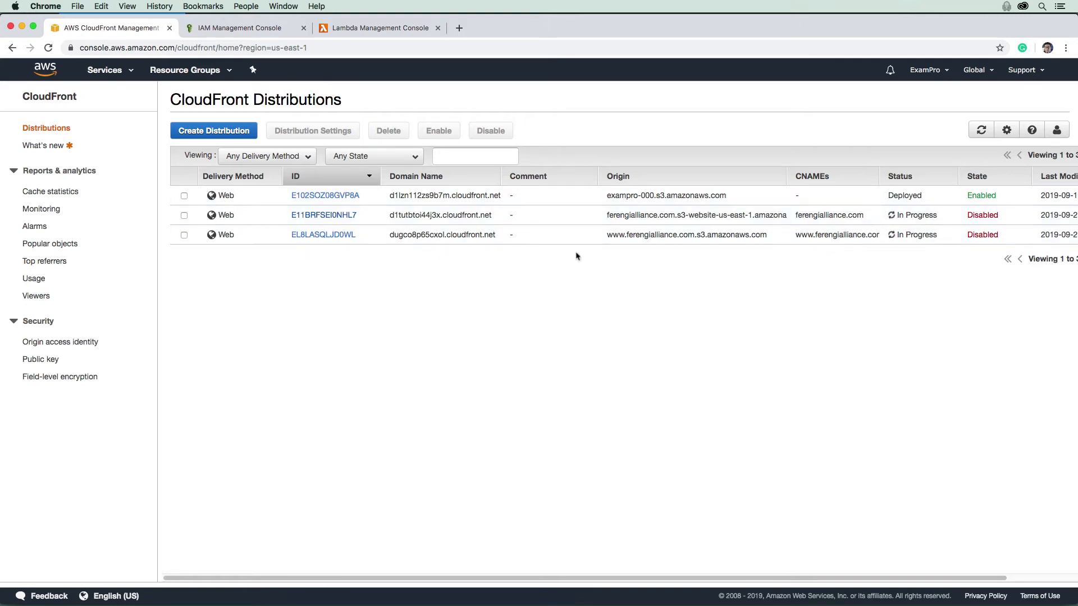
{"action": "mouse_move", "coordinate": [127, 107]}
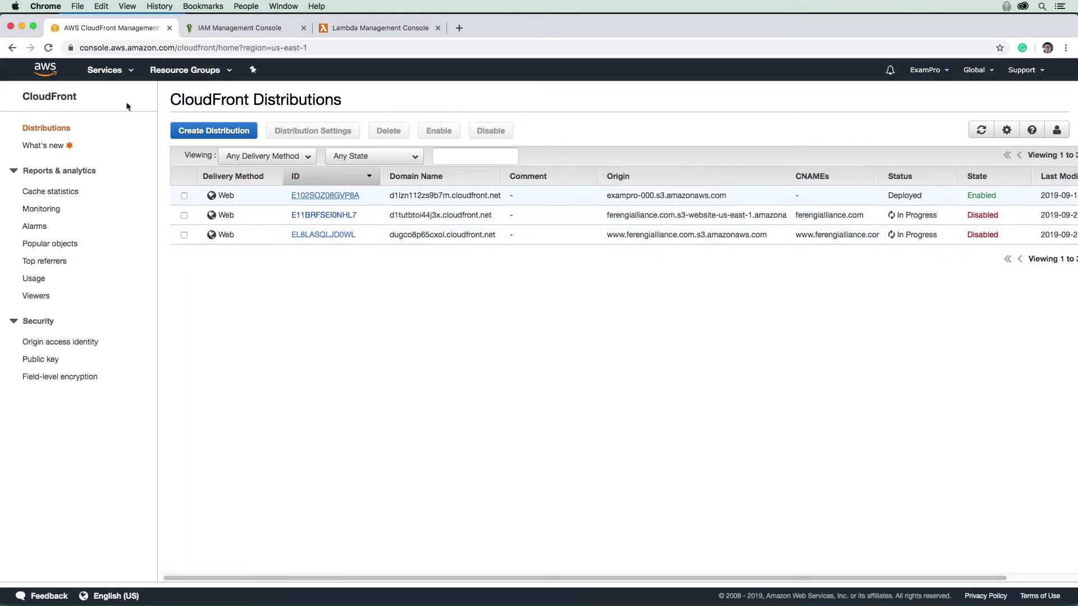
{"action": "mouse_move", "coordinate": [48, 116]}
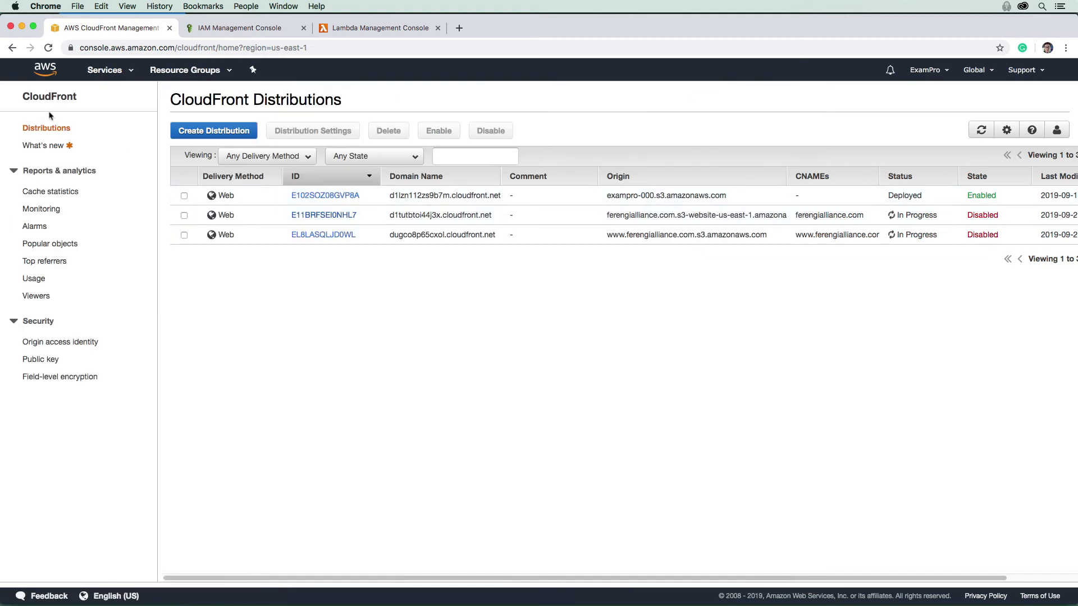
{"action": "mouse_move", "coordinate": [191, 114]}
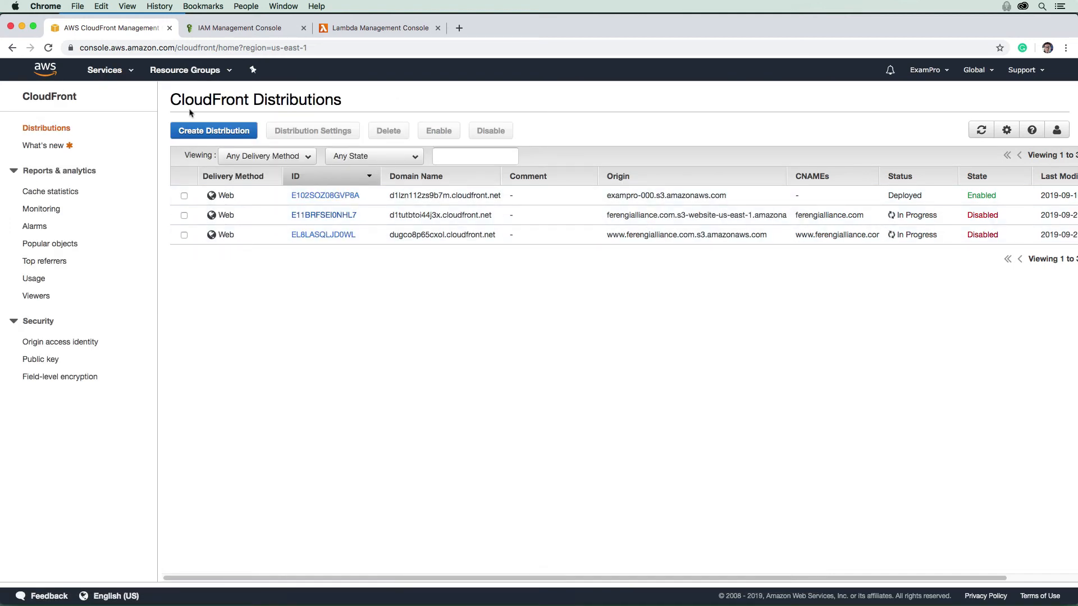
{"action": "left_click", "coordinate": [105, 70]}
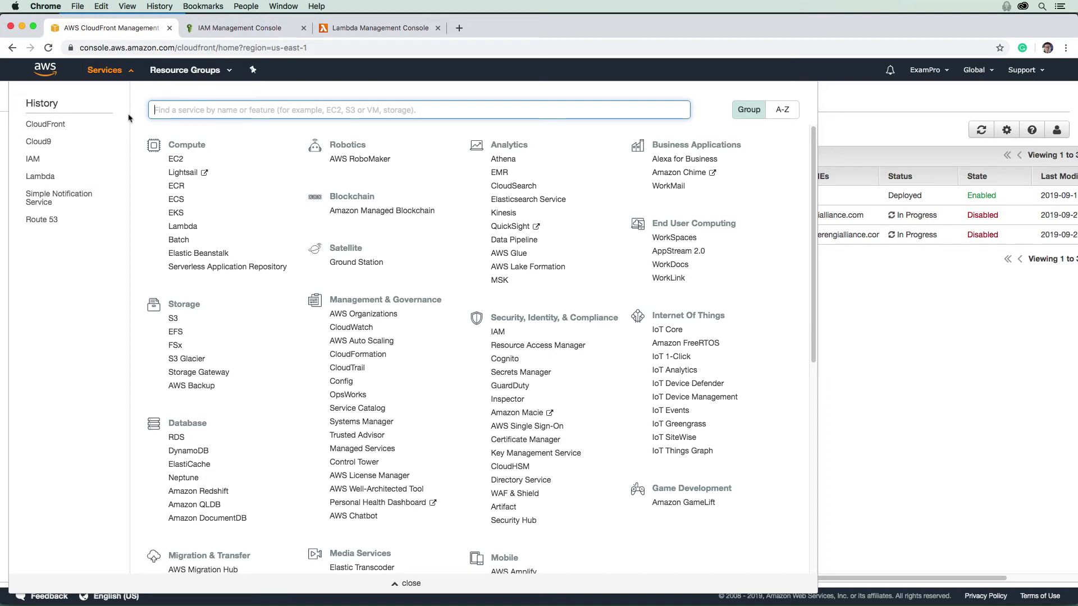
Step: In ACM, attempt to delete the ferengialliance.com certificate and review its Actions without removing it
{"action": "type", "text": "acm"}
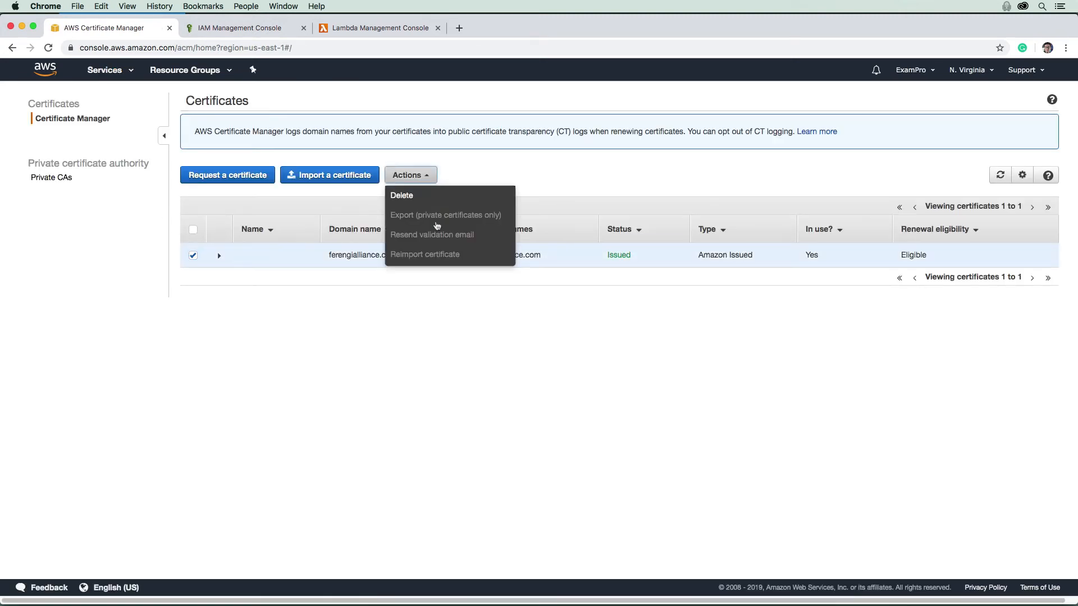
{"action": "left_click", "coordinate": [401, 195]}
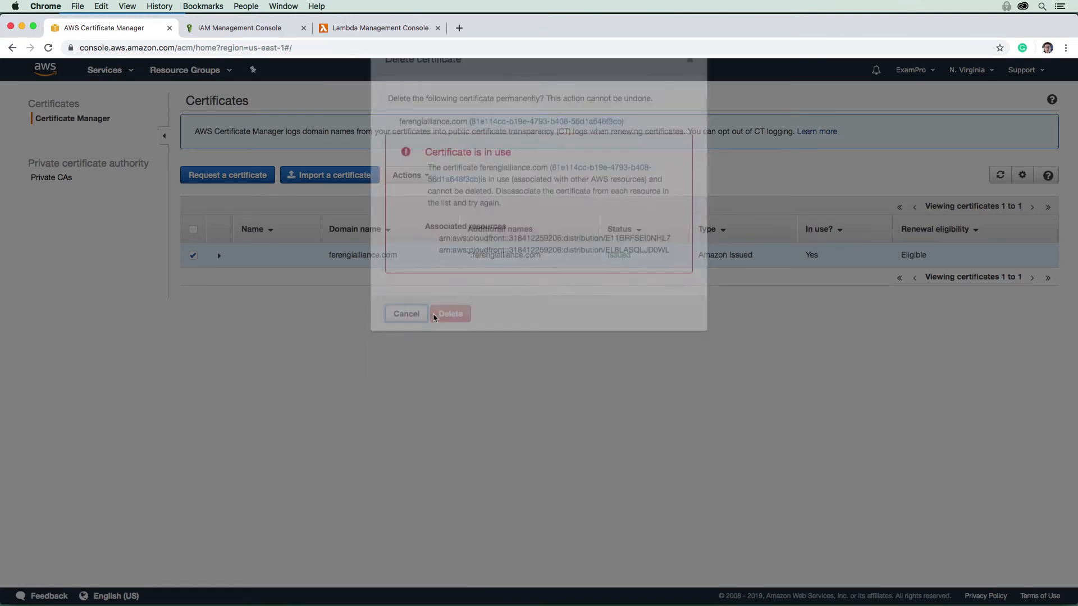
{"action": "left_click", "coordinate": [406, 313]}
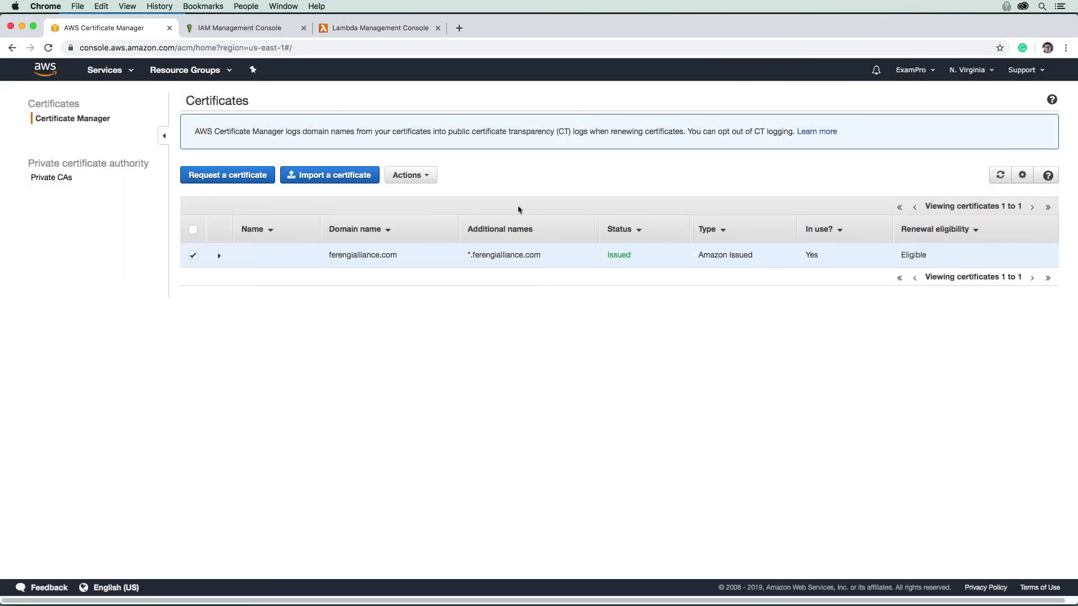
{"action": "left_click", "coordinate": [409, 176]}
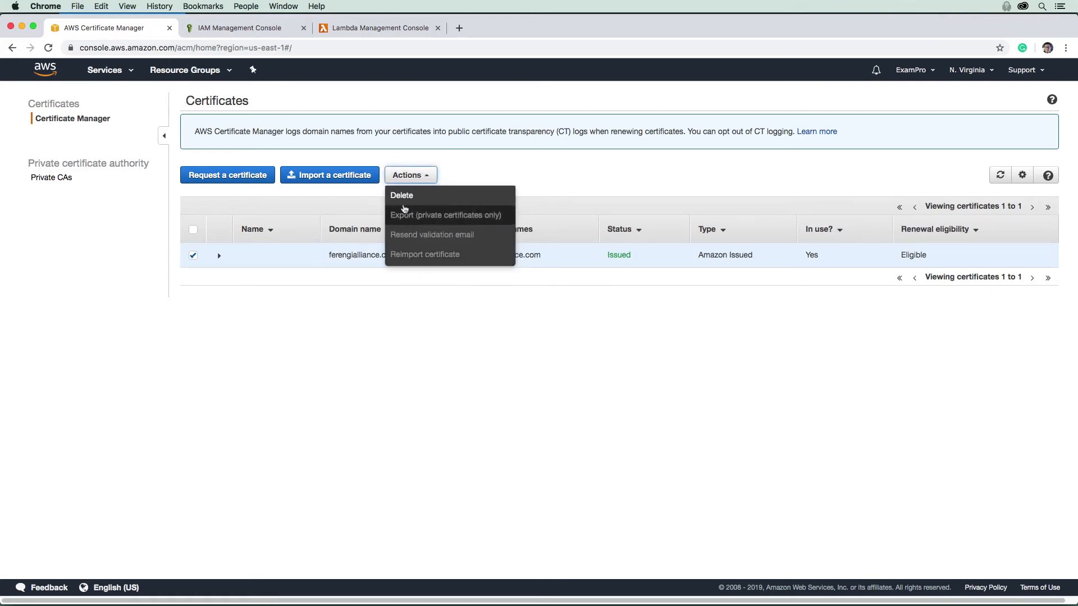
{"action": "left_click", "coordinate": [103, 69]}
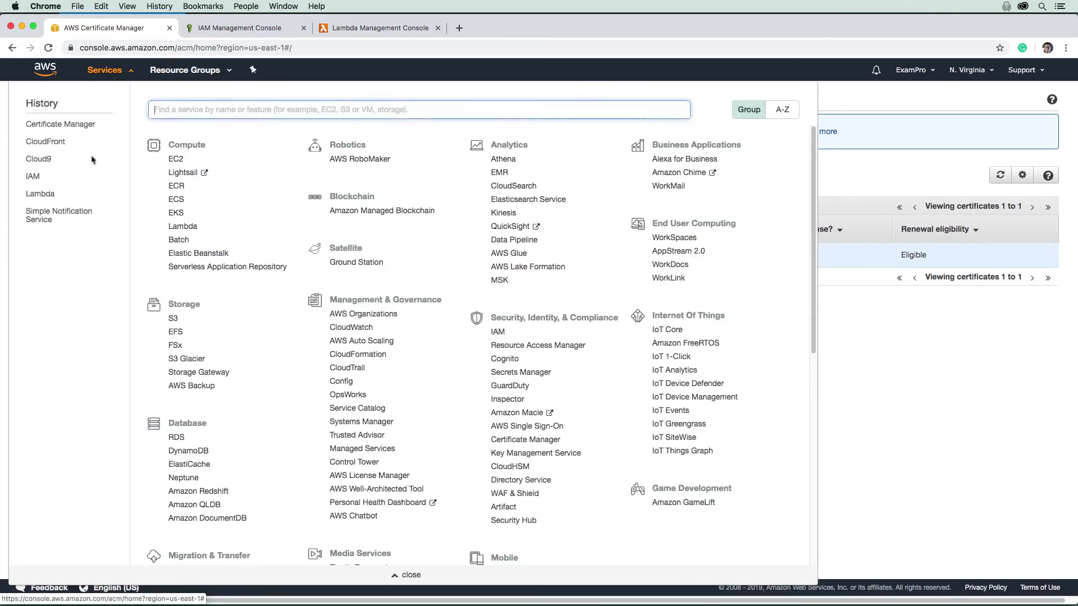
{"action": "type", "text": "ro"}
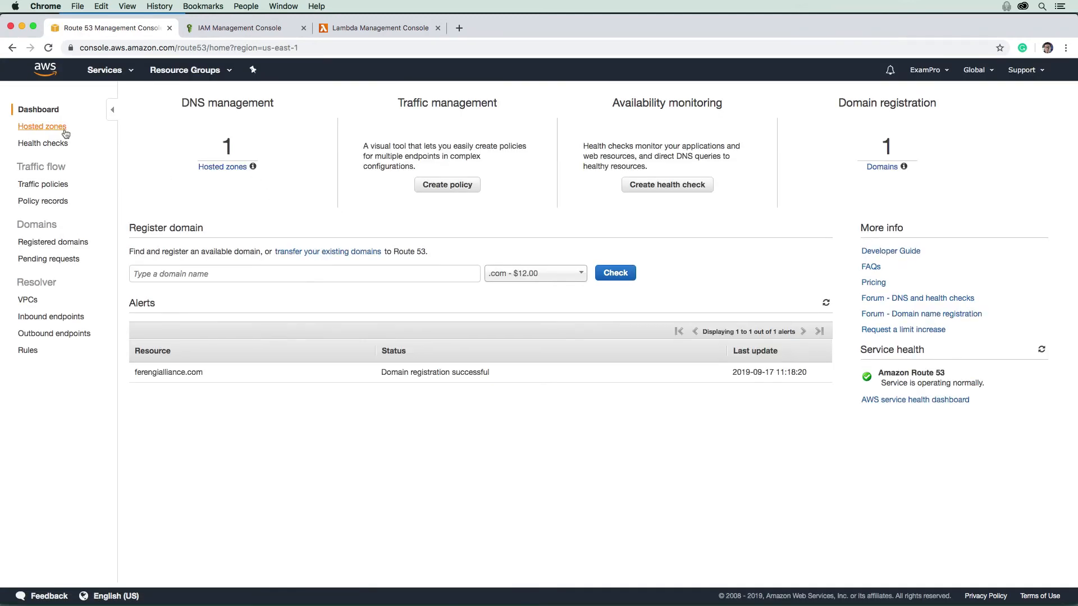
{"action": "left_click", "coordinate": [42, 127]}
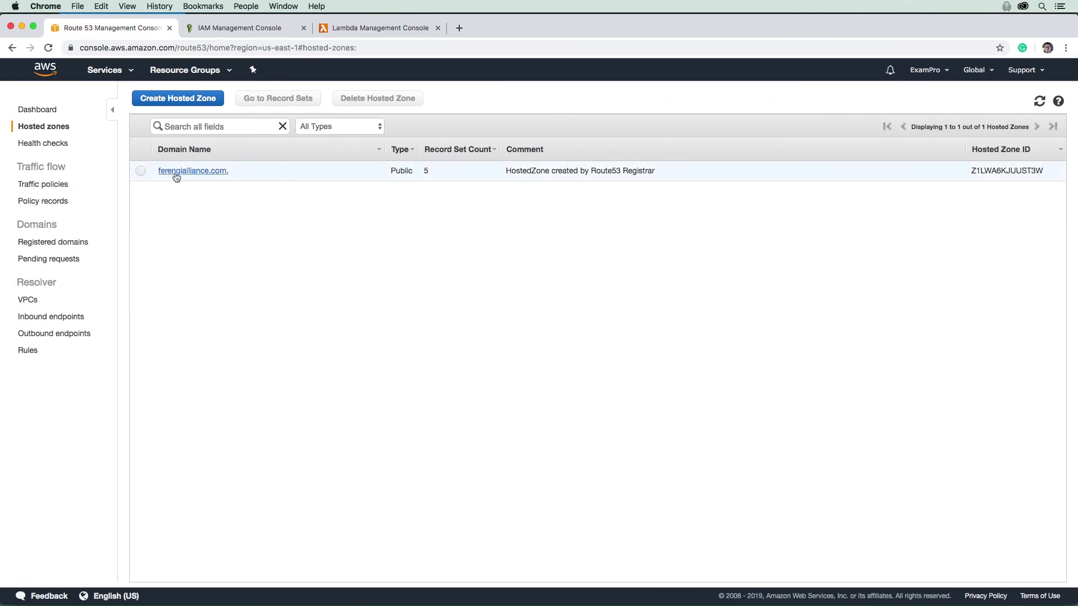
{"action": "left_click", "coordinate": [192, 171]}
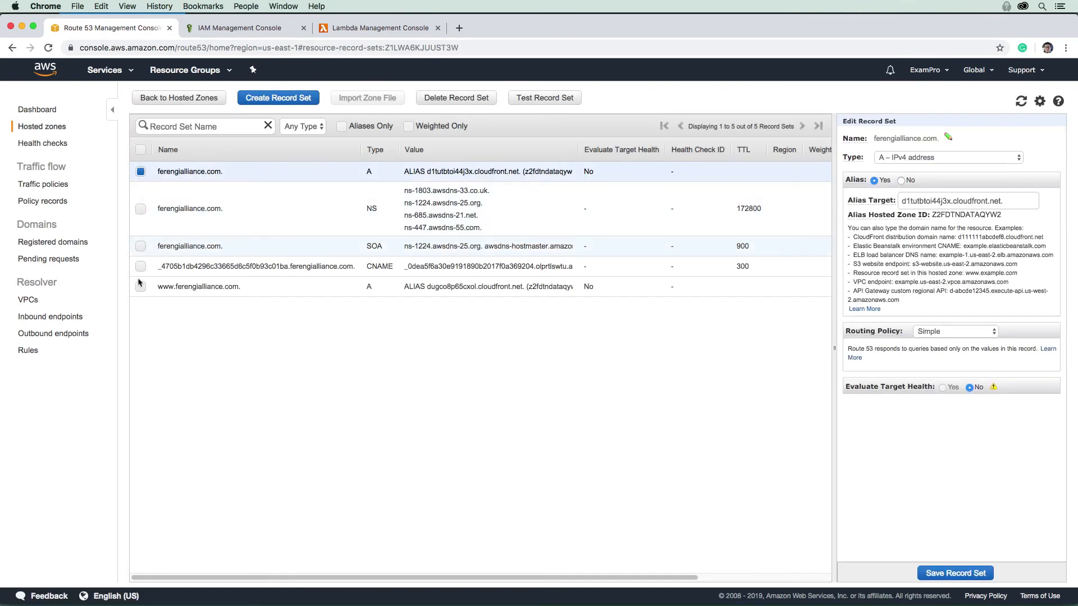
{"action": "left_click", "coordinate": [456, 98]}
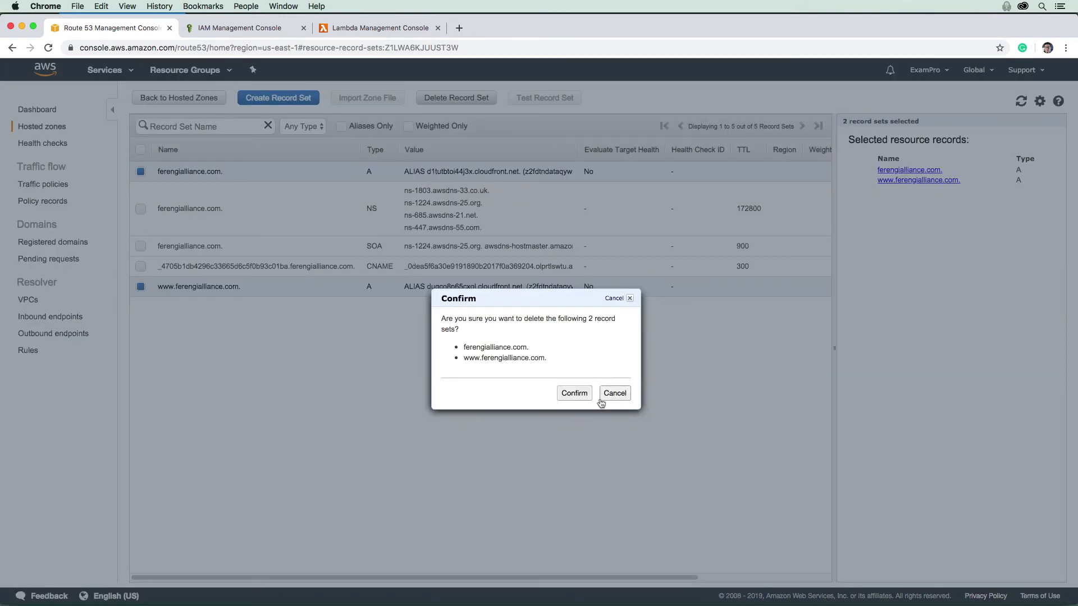
{"action": "left_click", "coordinate": [573, 394]}
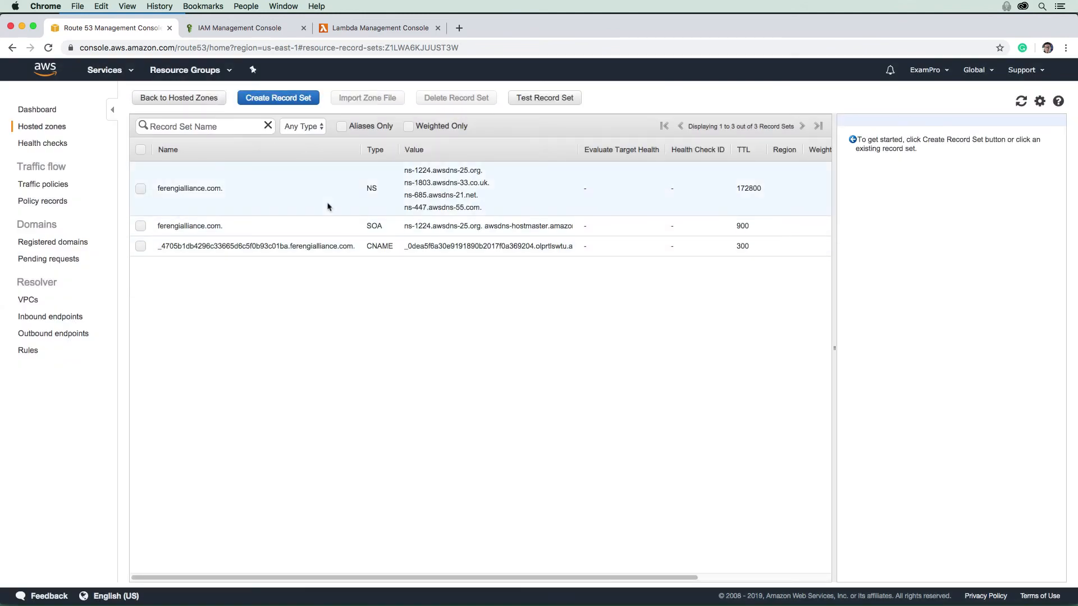
{"action": "mouse_move", "coordinate": [233, 158]}
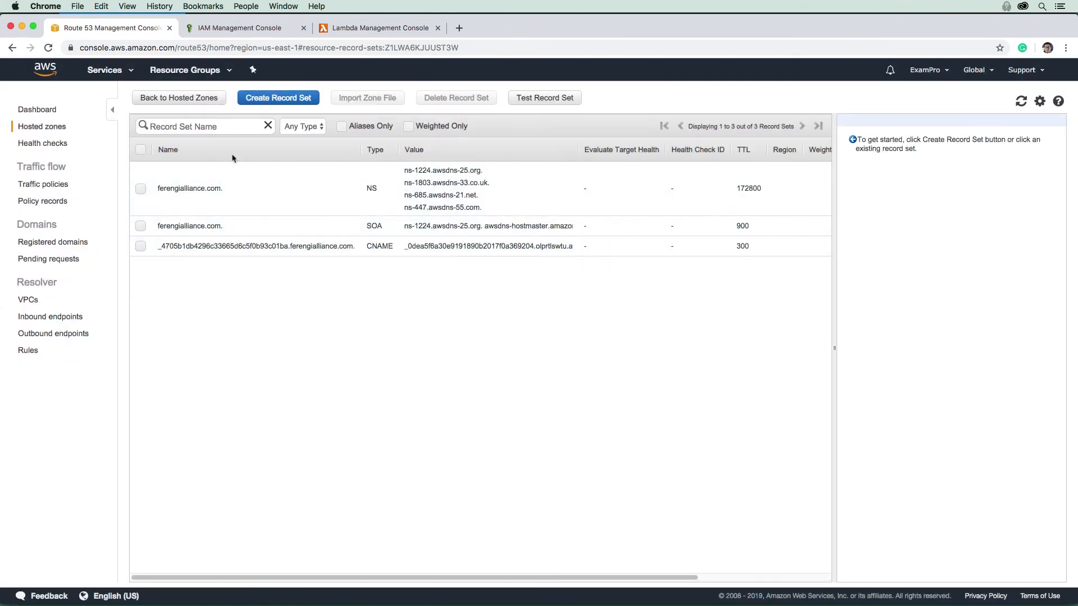
{"action": "mouse_move", "coordinate": [289, 175]}
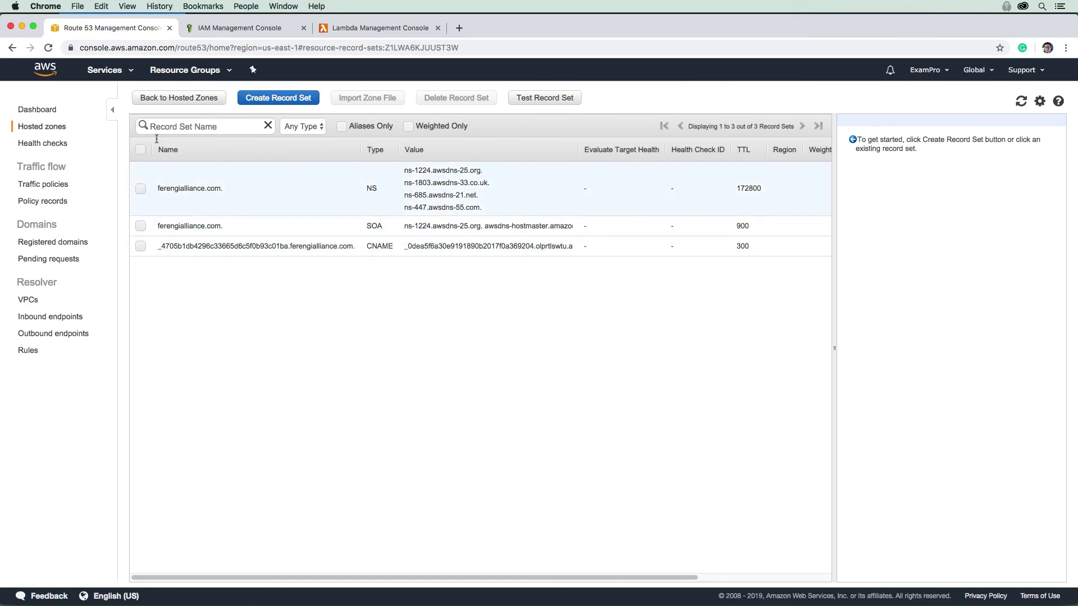
{"action": "left_click", "coordinate": [105, 70]}
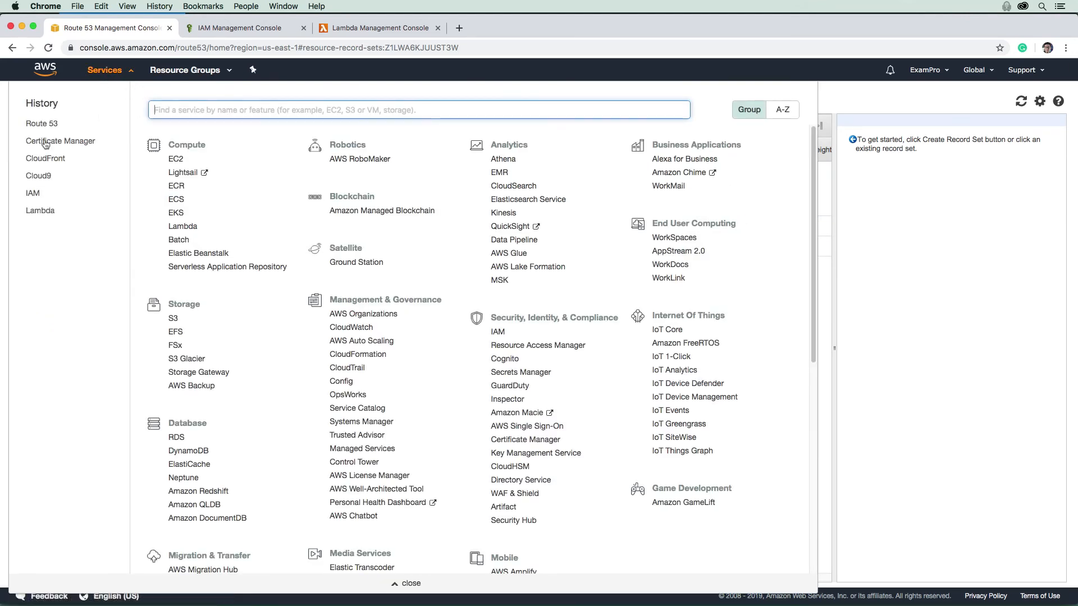
{"action": "mouse_move", "coordinate": [82, 164]}
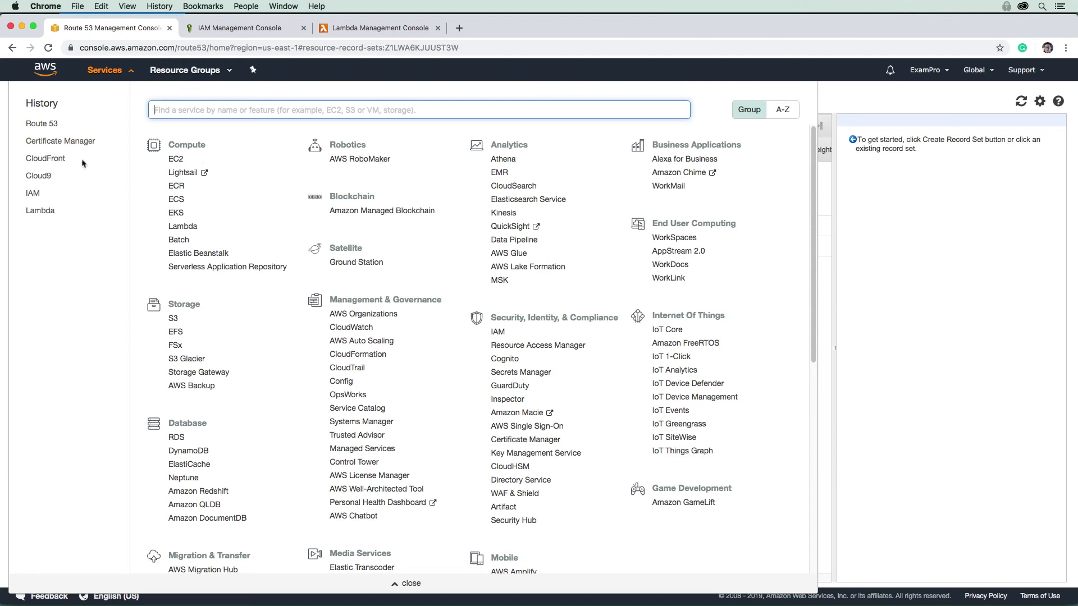
Step: Delete the ferengialliance.com S3 bucket, confirming with the bucket name
{"action": "type", "text": "s3"}
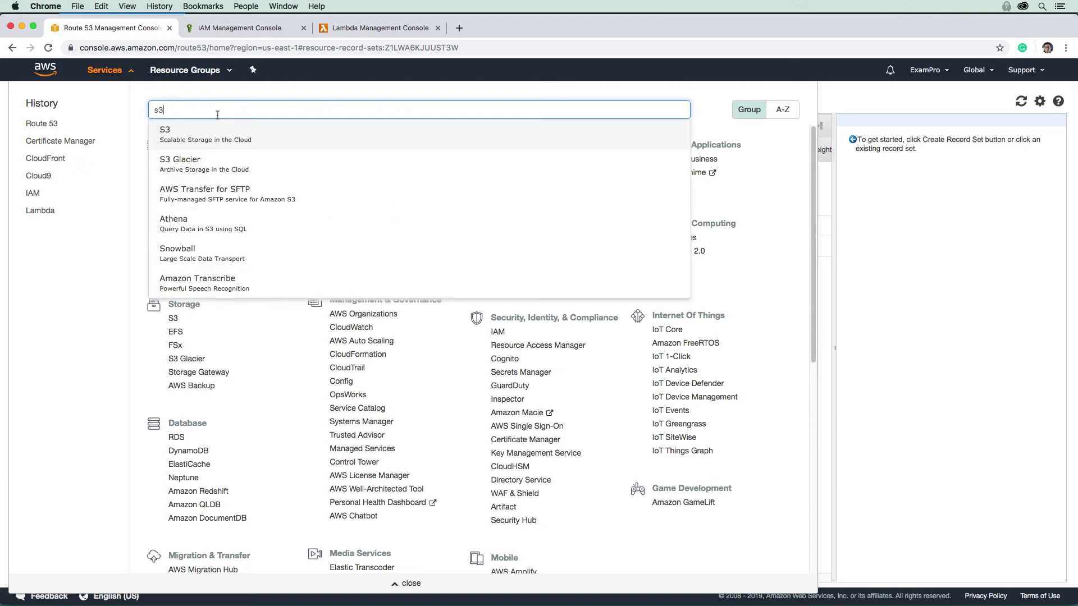
{"action": "left_click", "coordinate": [165, 129]}
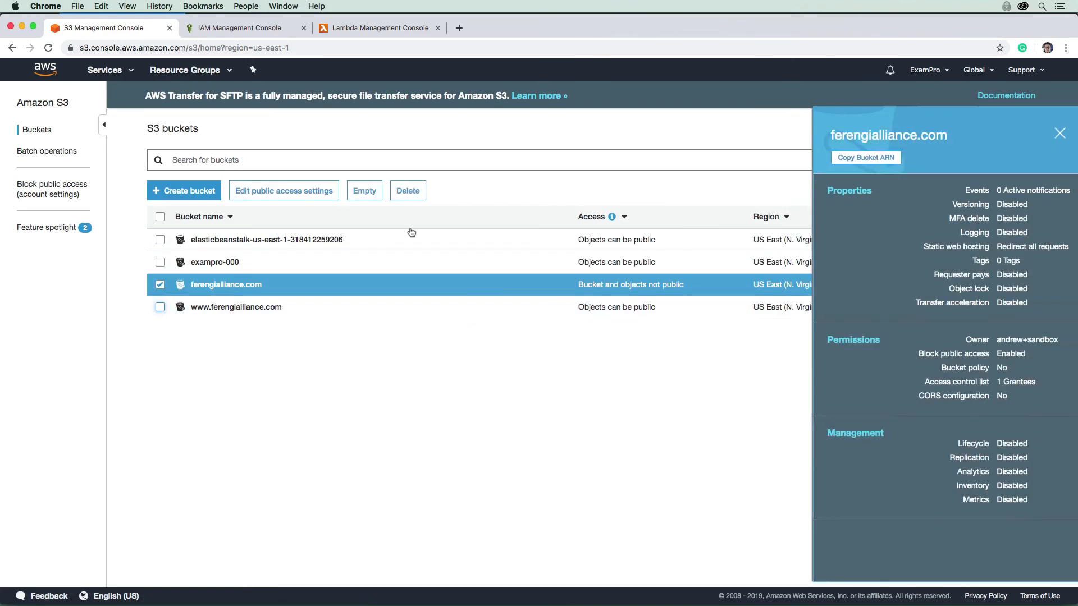
{"action": "left_click", "coordinate": [407, 191]}
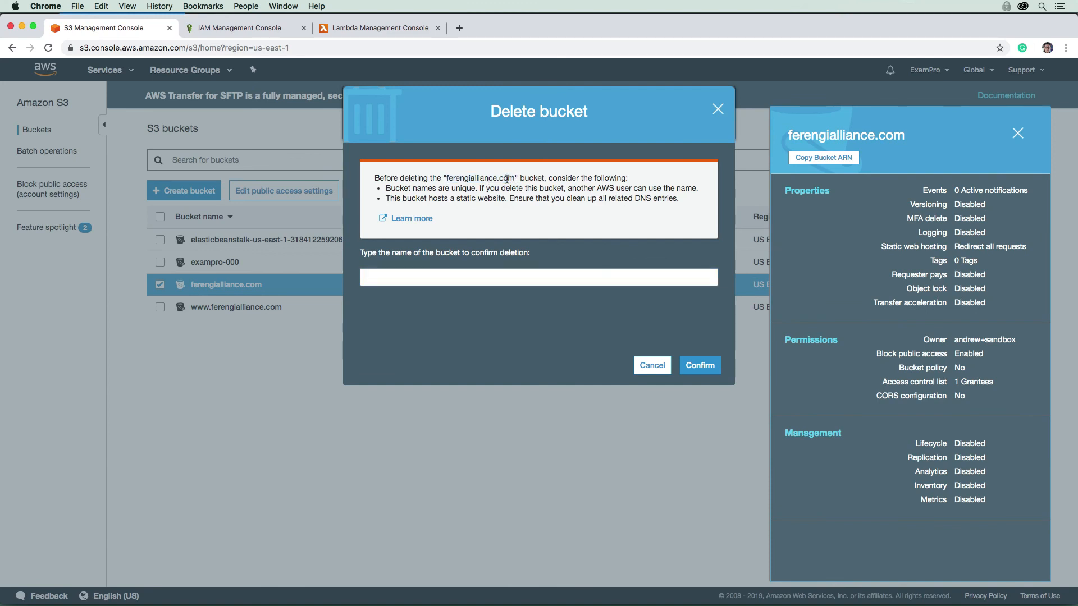
{"action": "type", "text": "ferengialliance.com"}
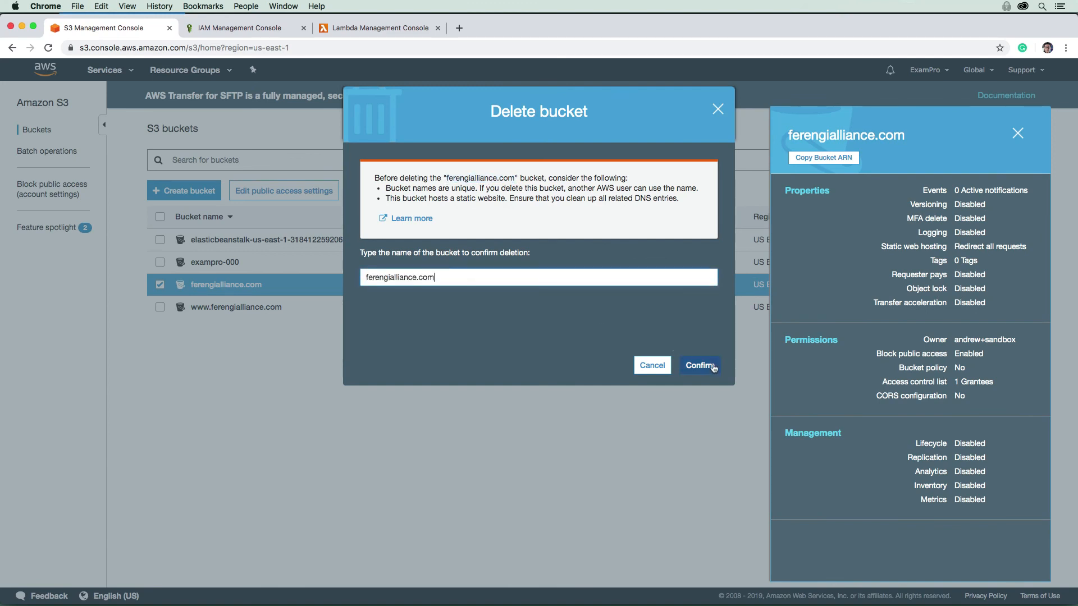
{"action": "left_click", "coordinate": [700, 365]}
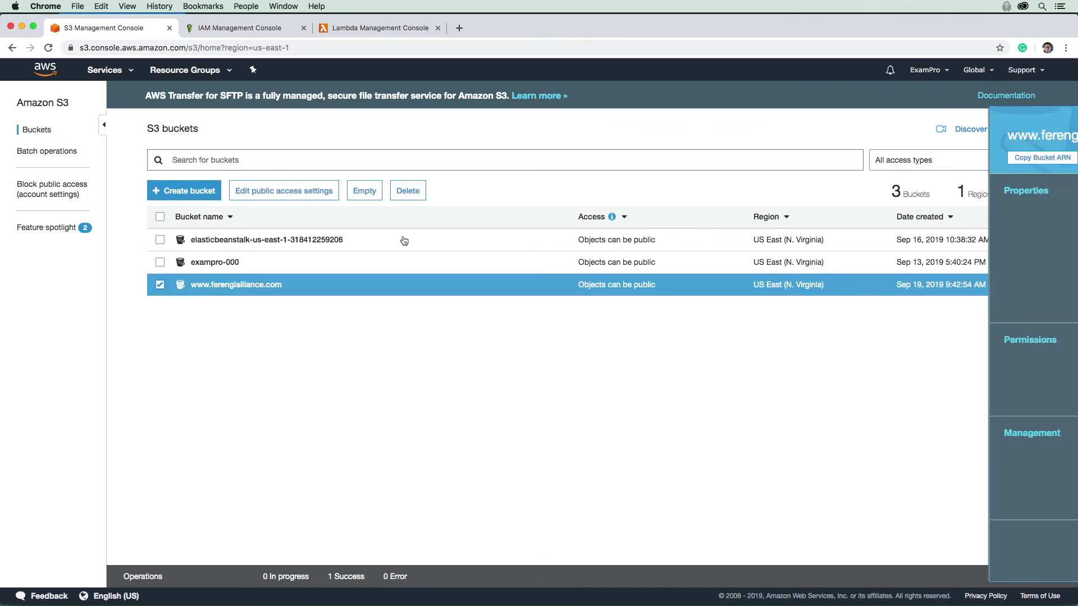
{"action": "left_click", "coordinate": [406, 191]}
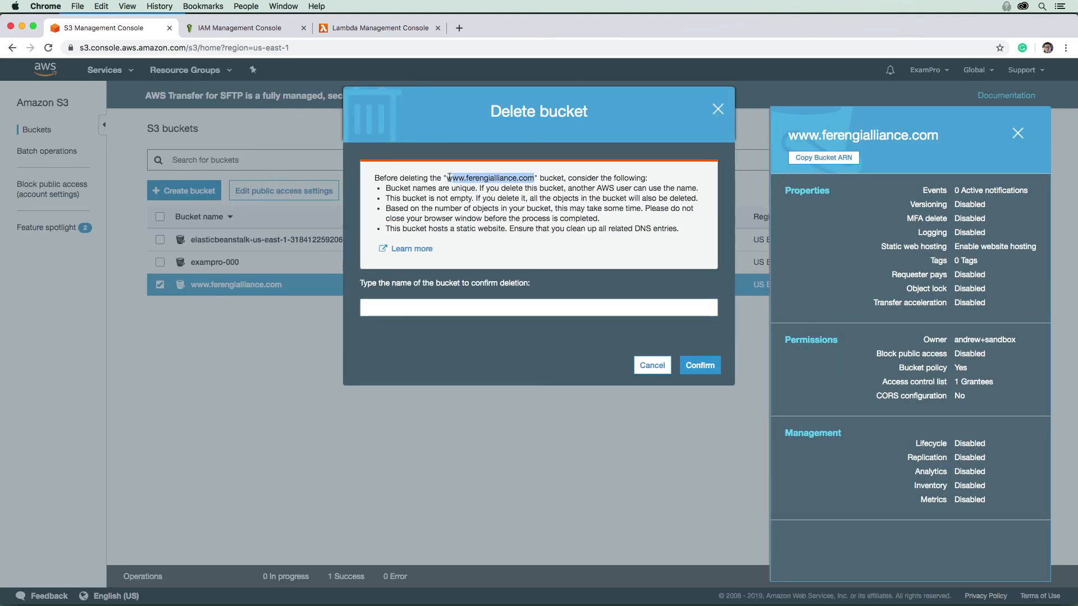
{"action": "type", "text": "ferengialliance.com"}
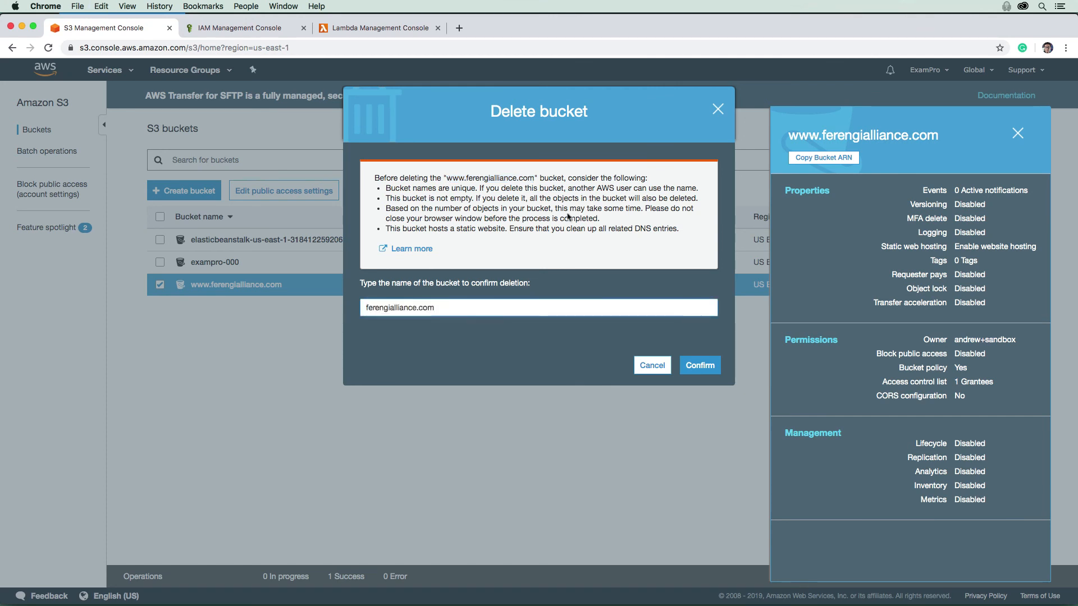
{"action": "type", "text": "www"}
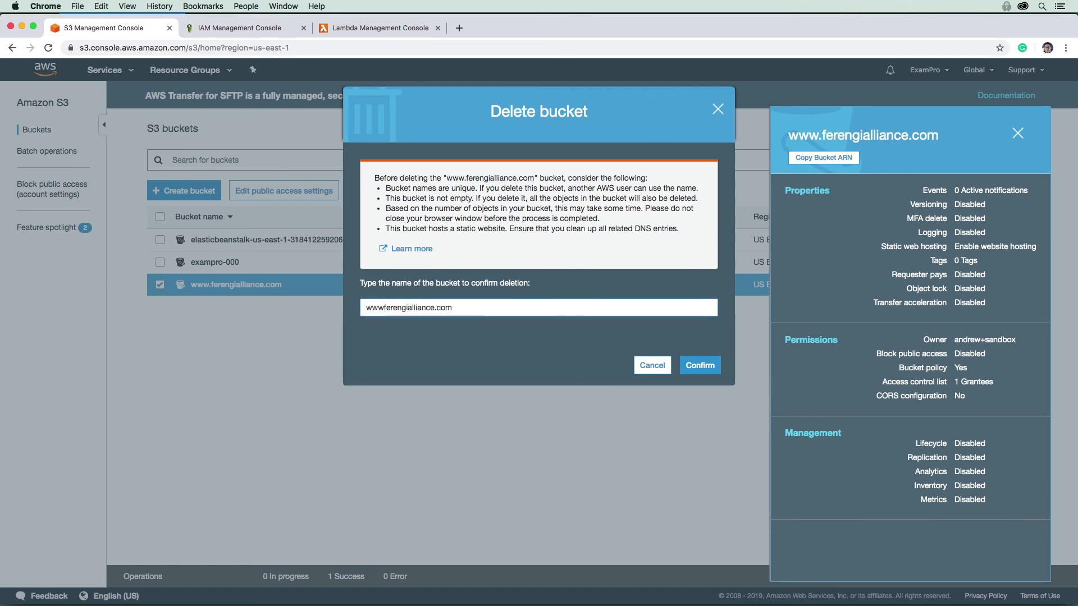
{"action": "left_click", "coordinate": [700, 365]}
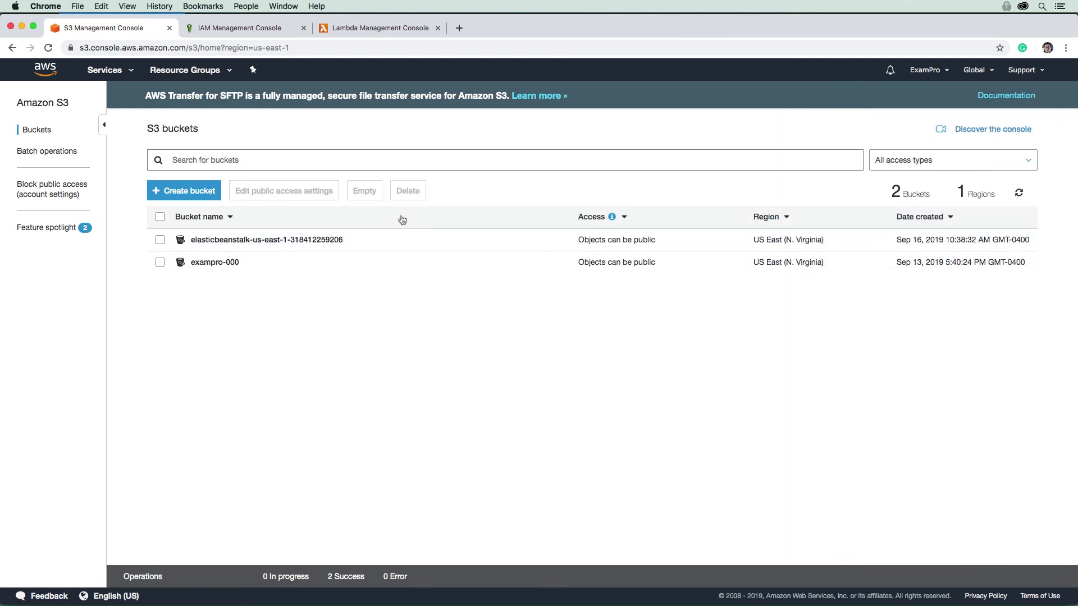
{"action": "mouse_move", "coordinate": [365, 195]}
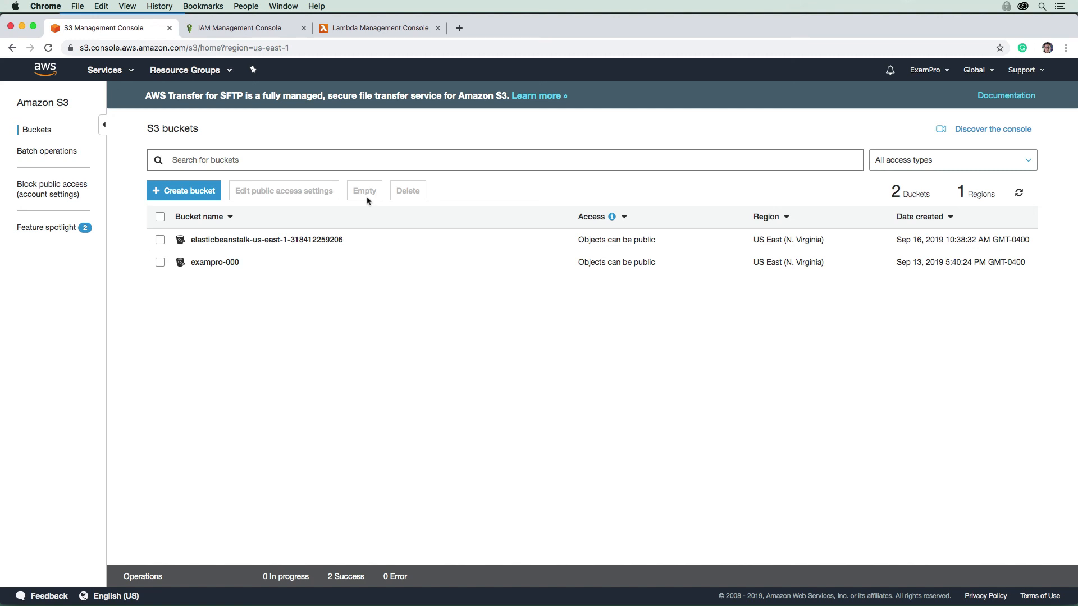
{"action": "mouse_move", "coordinate": [439, 51]}
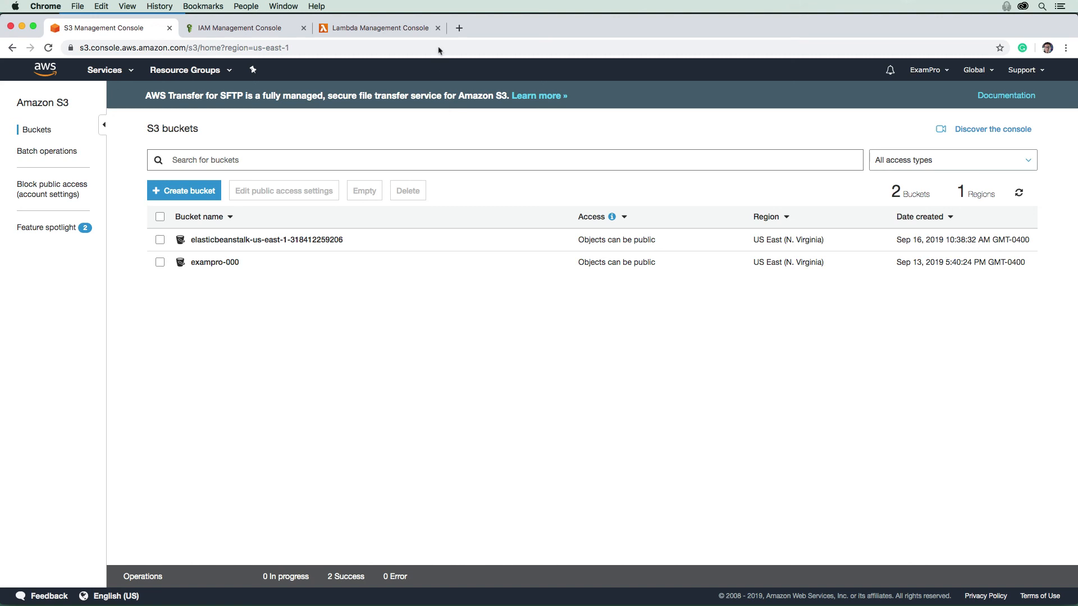